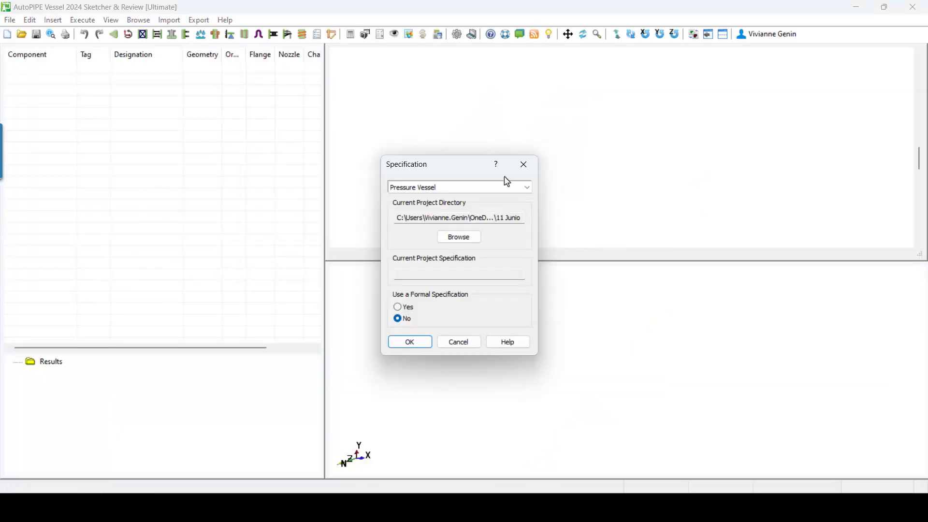
- Cancel the Specification dialog, leaving the empty modelling workspace
click(409, 341)
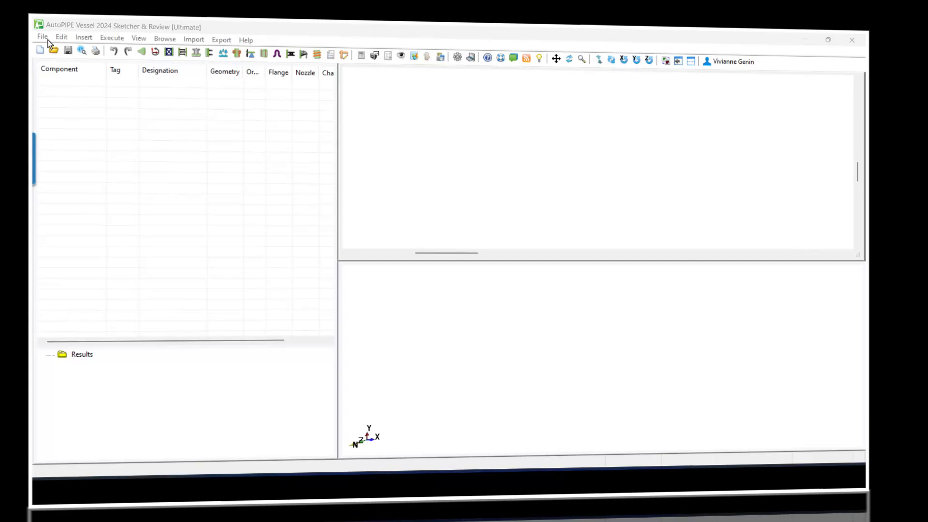
- Create a new model with the Shell and Tube Heat Exchanger specification
click(41, 36)
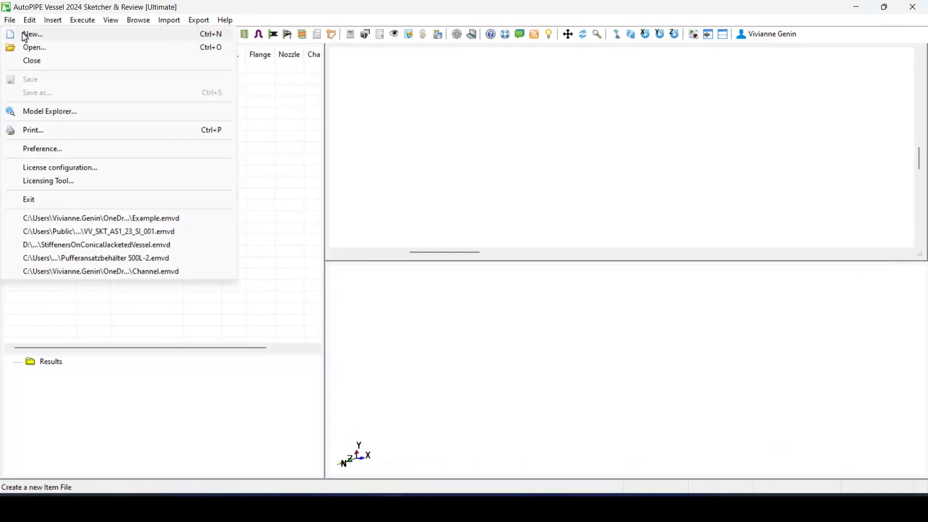
click(31, 33)
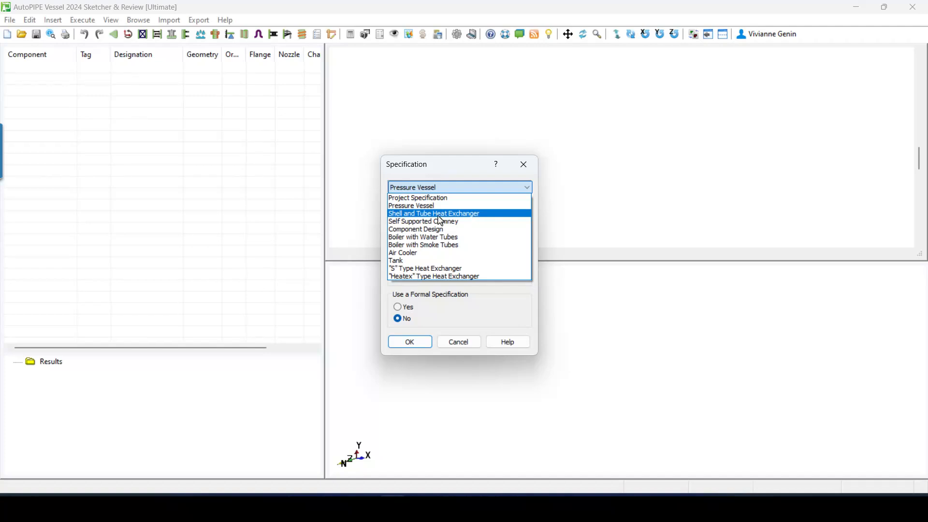
click(434, 213)
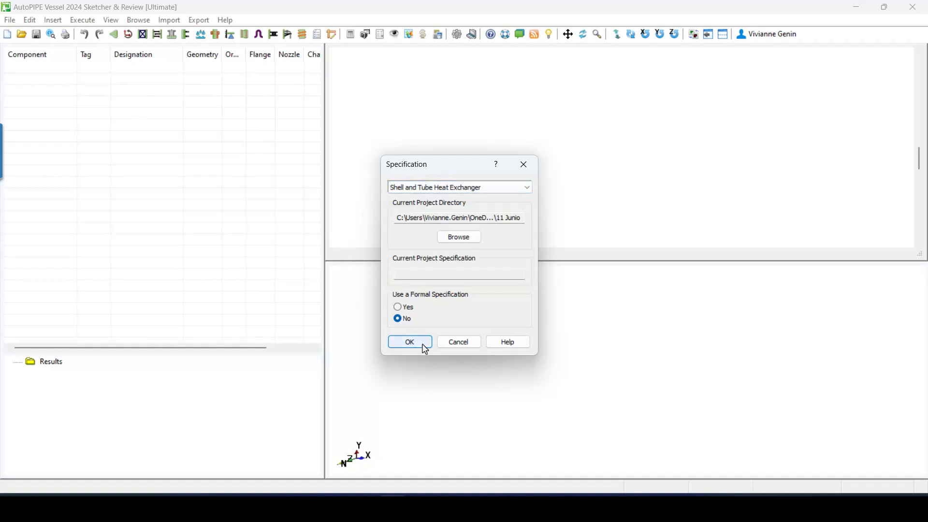
click(409, 341)
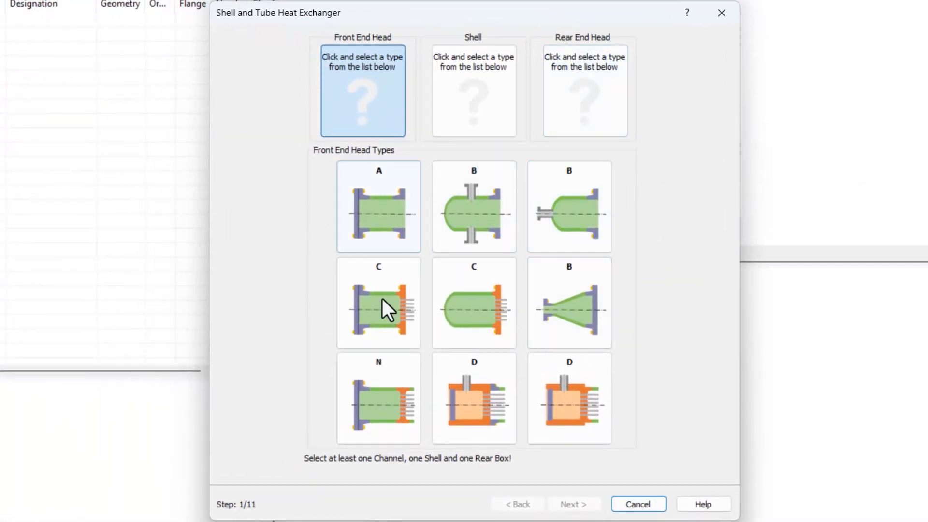
mouse_move(569, 302)
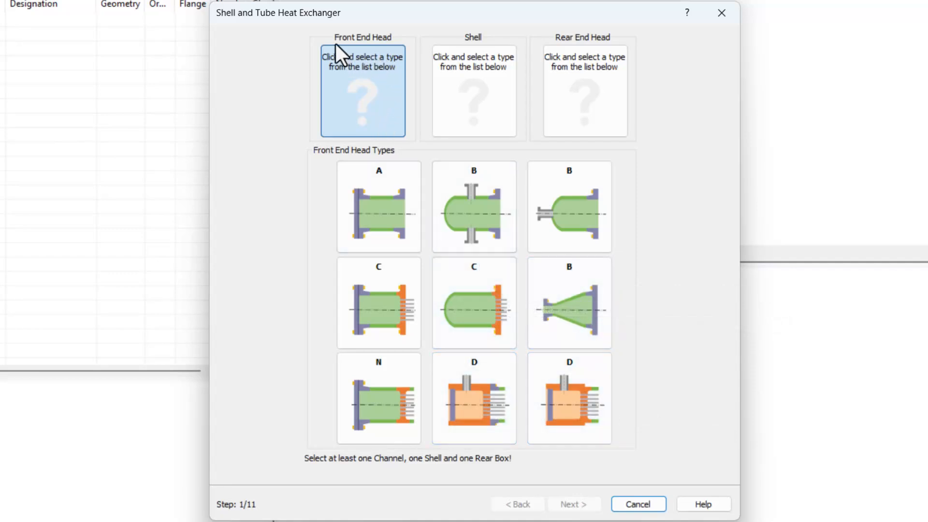
- Select front end head B, shell E and rear end head U, then continue to design parameters
click(378, 206)
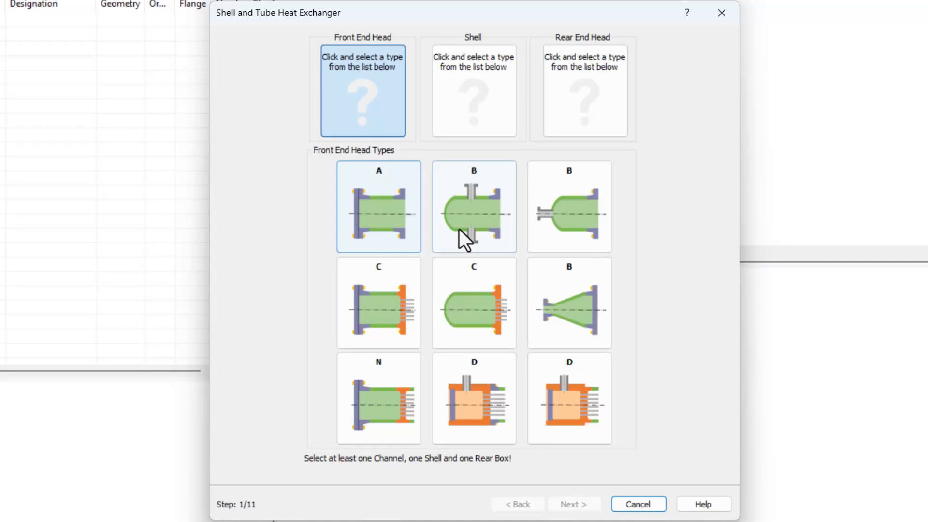
click(472, 206)
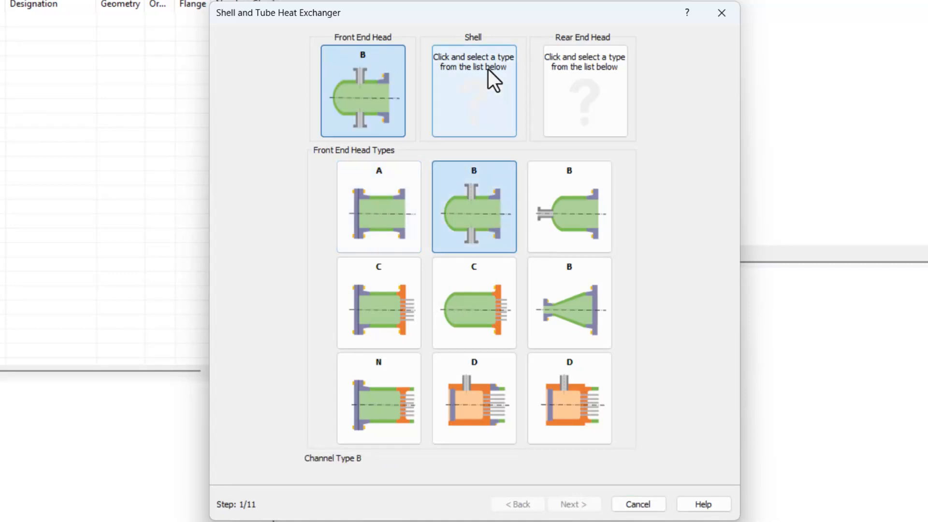
click(472, 91)
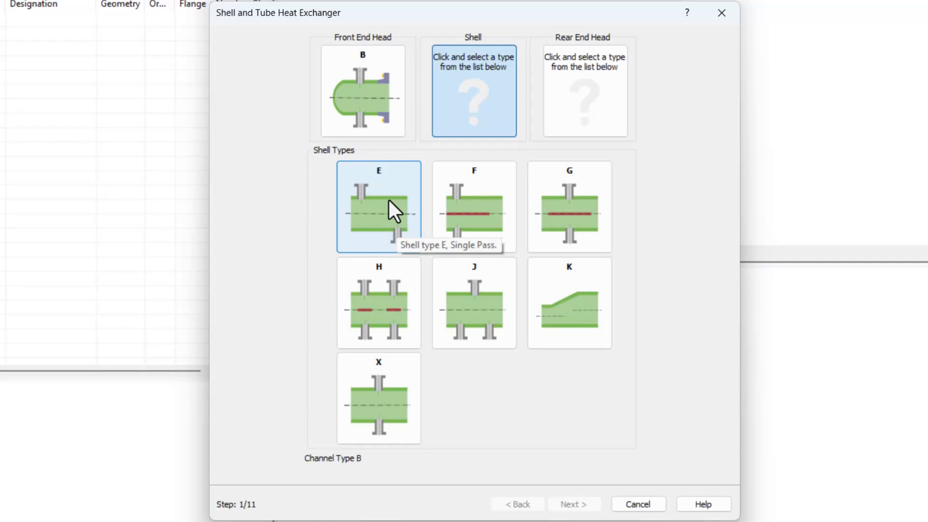
click(378, 206)
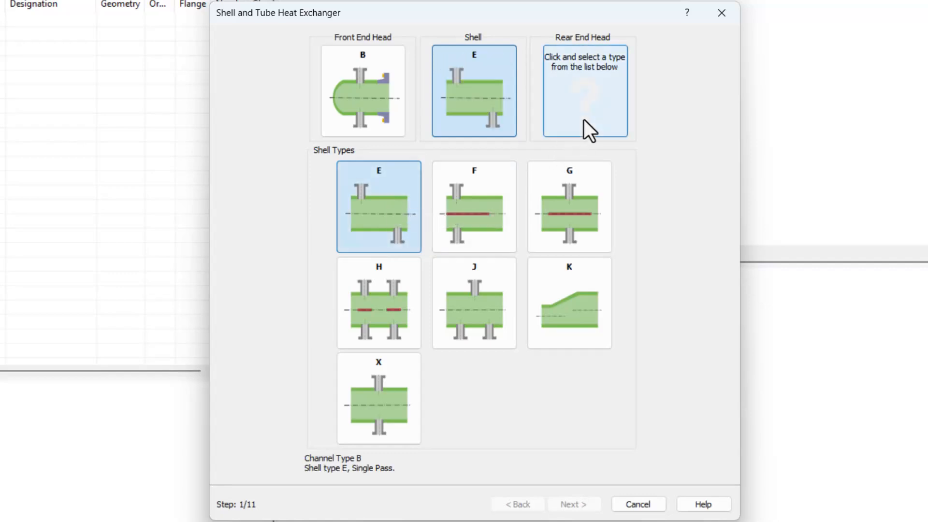
click(583, 91)
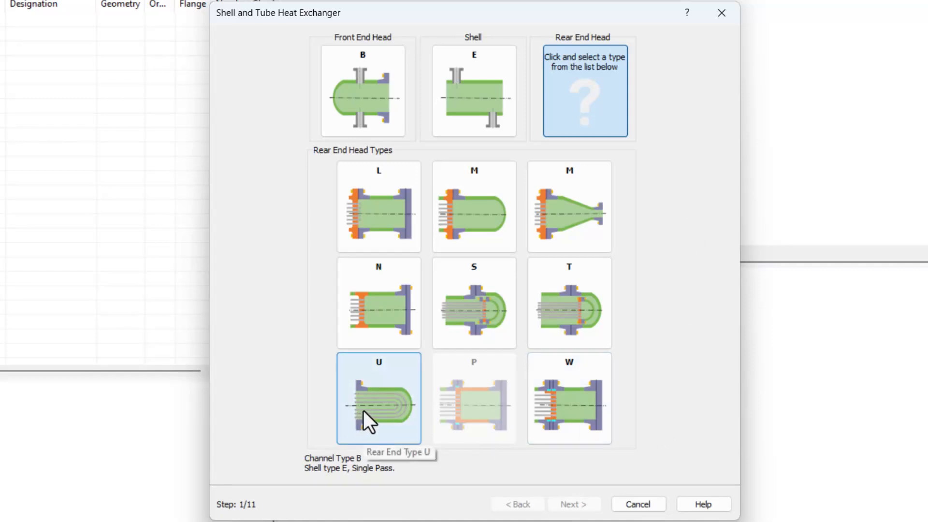
click(378, 397)
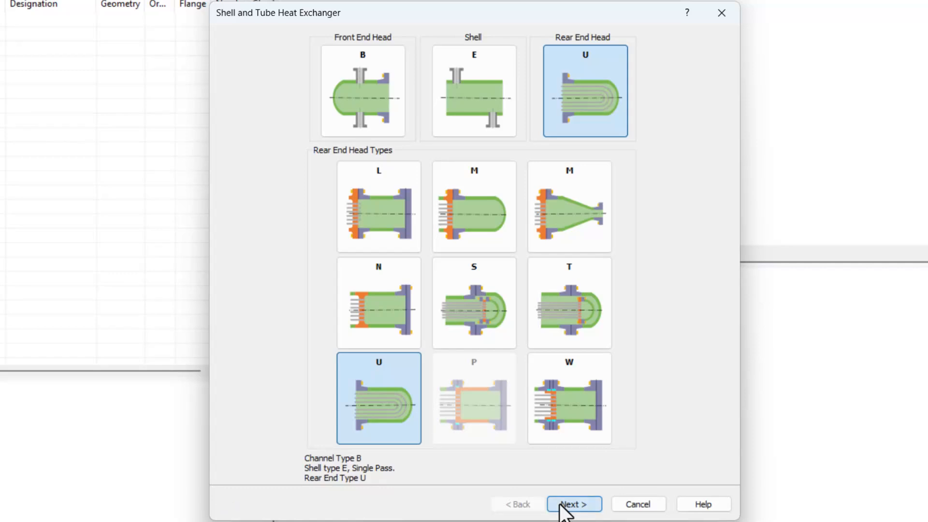
click(572, 505)
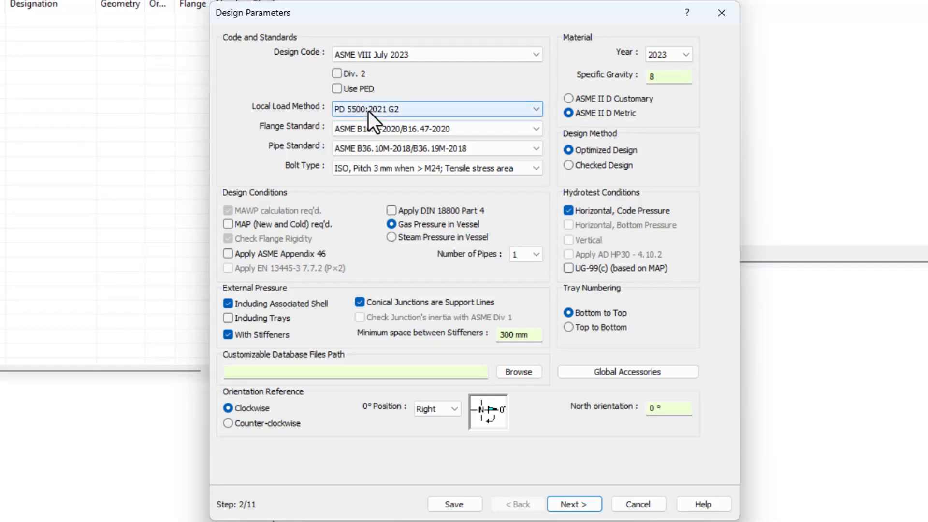
- Choose WRC 537/297 (2011-06) local load method and ISO, Root Area bolt type
click(533, 109)
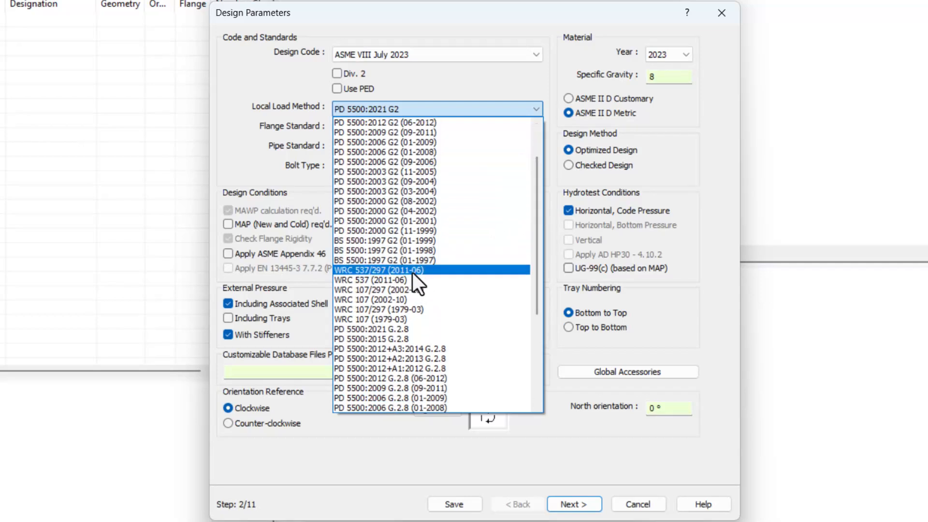
click(378, 269)
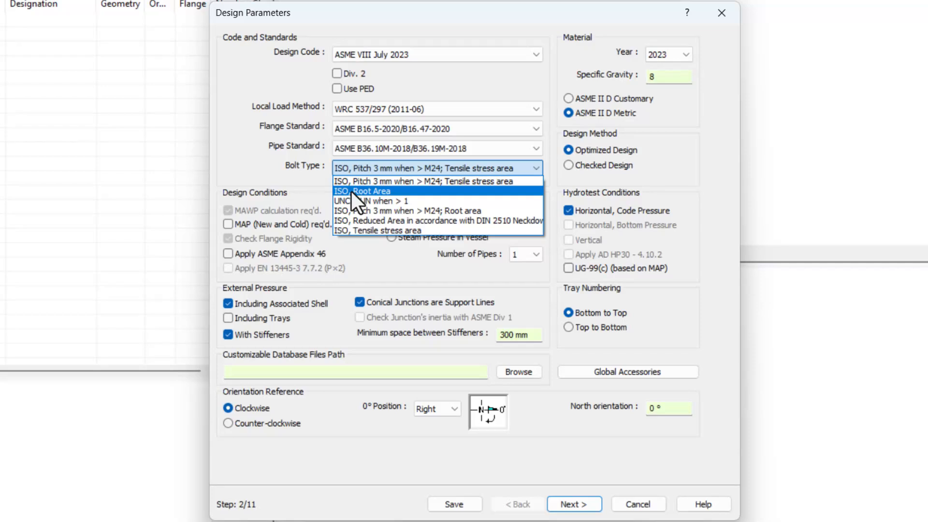
click(363, 191)
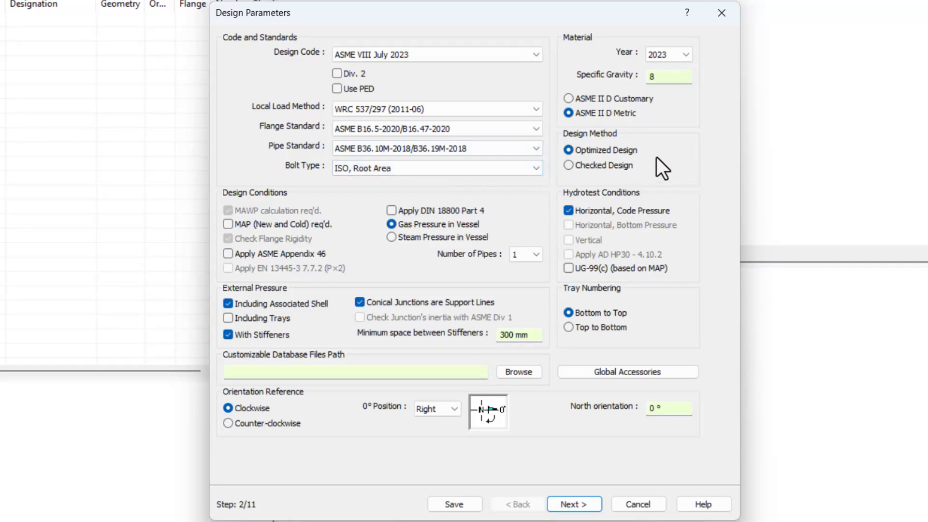
mouse_move(629, 184)
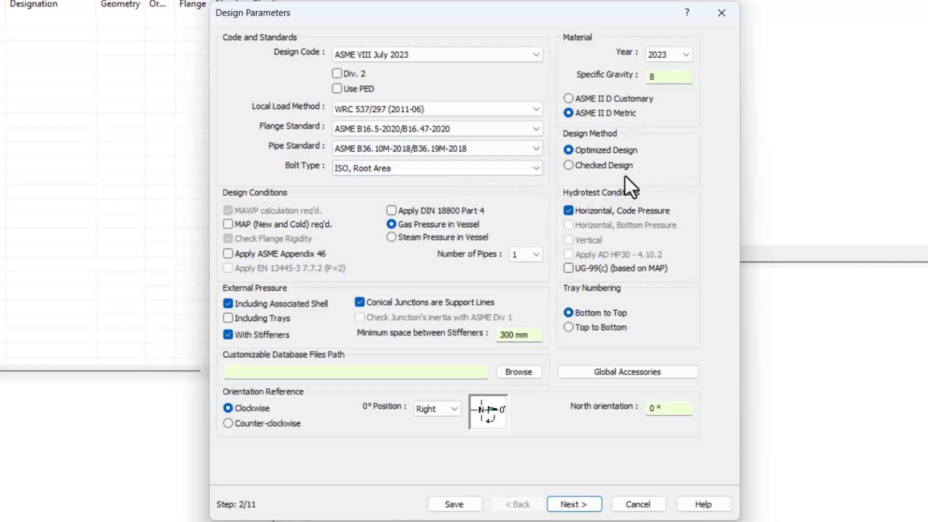
mouse_move(557, 147)
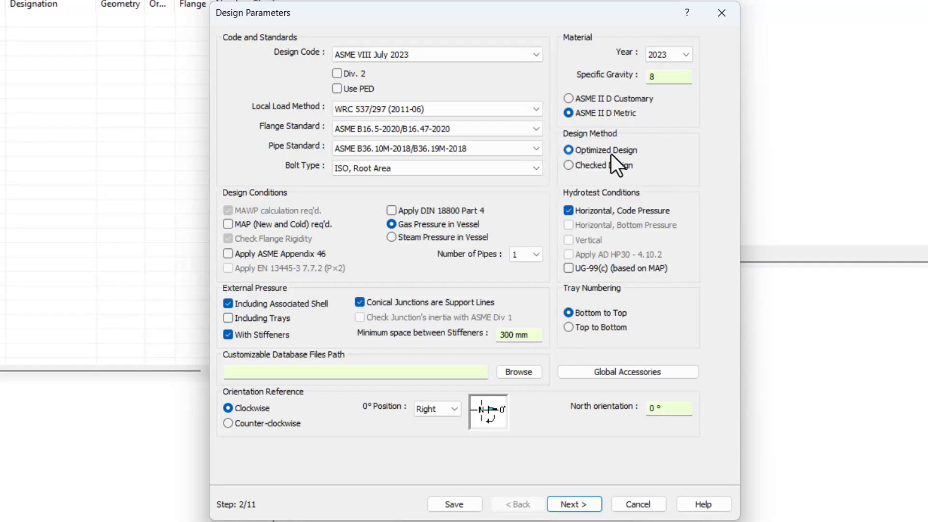
mouse_move(610, 381)
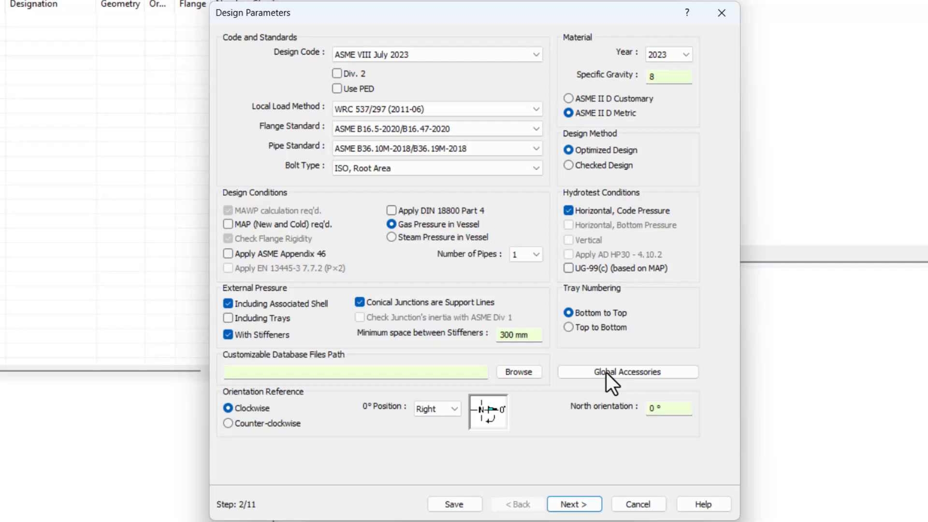
- Enter shell/tube internal pressures and design temperatures 180/150 in Design Conditions
click(573, 503)
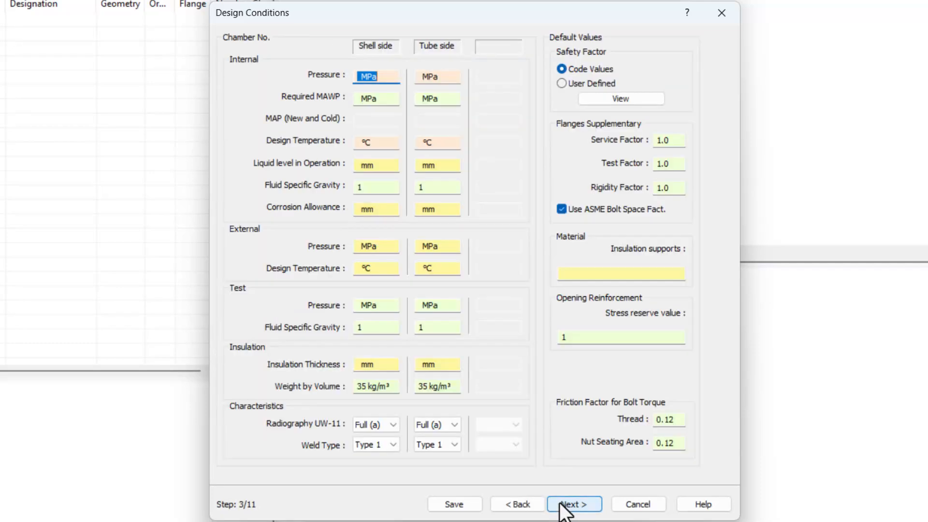
mouse_move(243, 75)
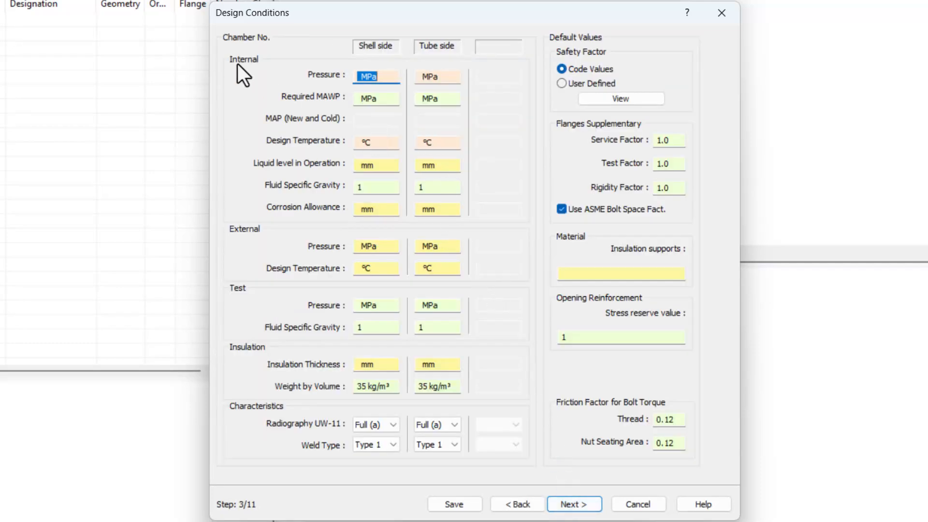
mouse_move(405, 42)
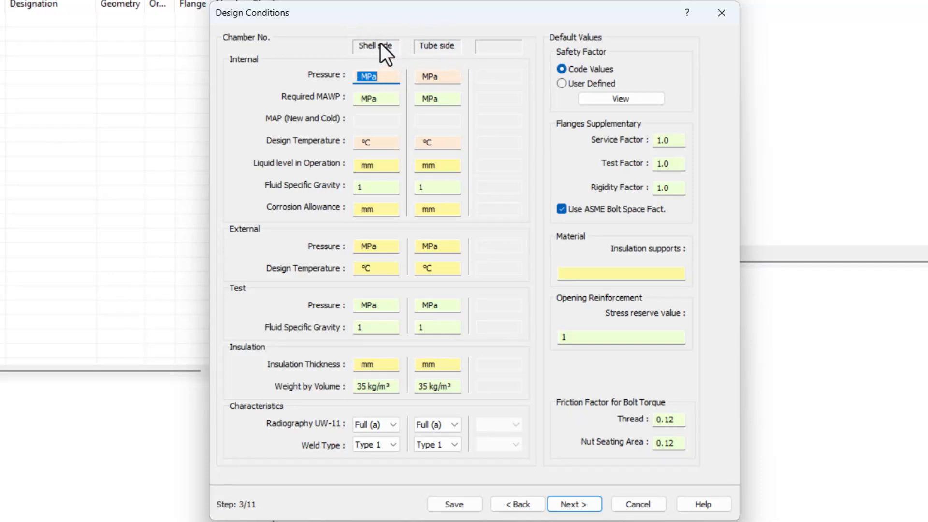
mouse_move(384, 270)
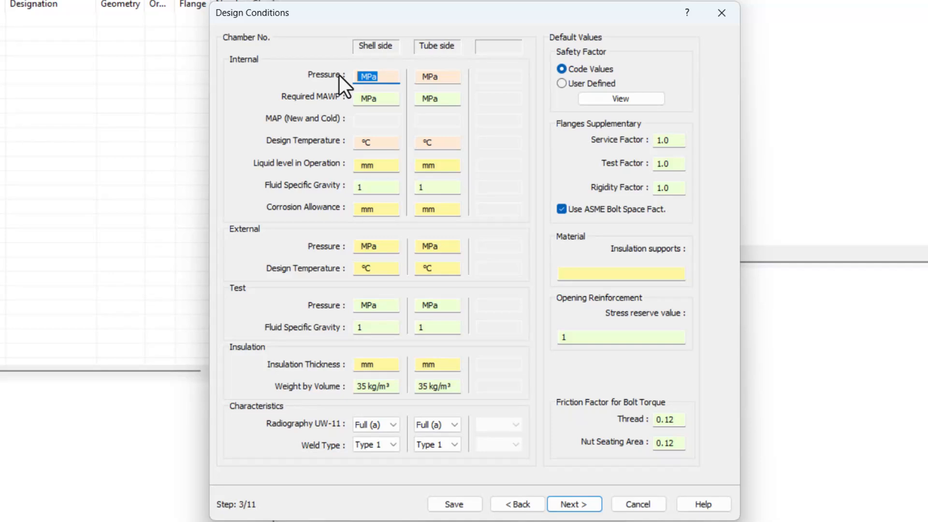
mouse_move(629, 133)
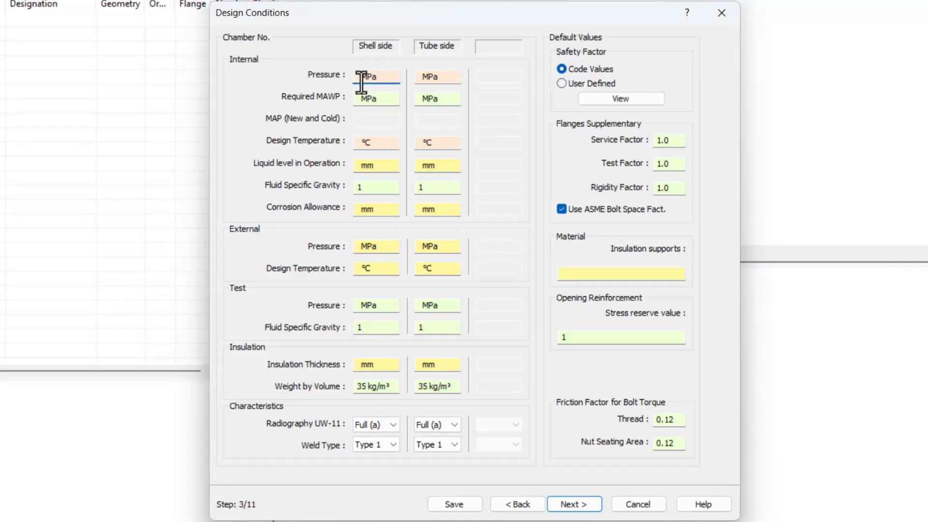
text(1)
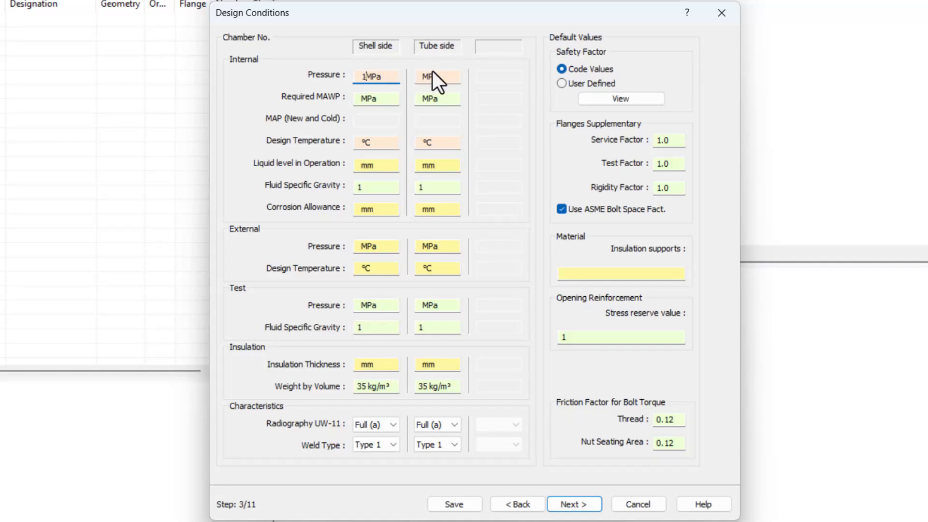
click(437, 76)
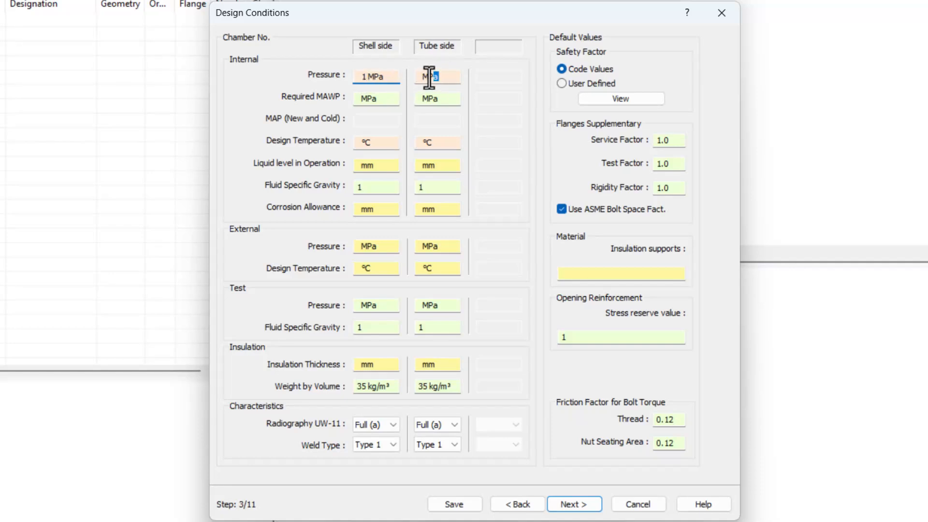
text(0.)
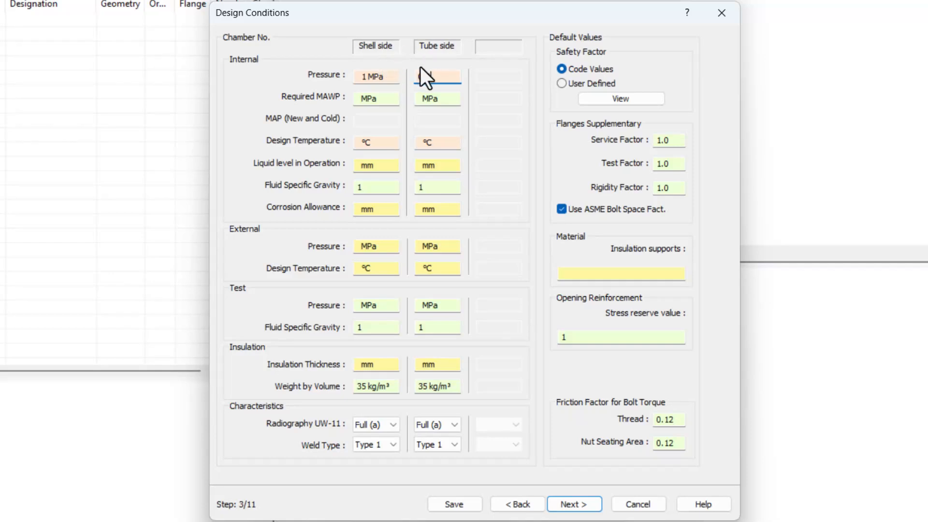
text(0.8)
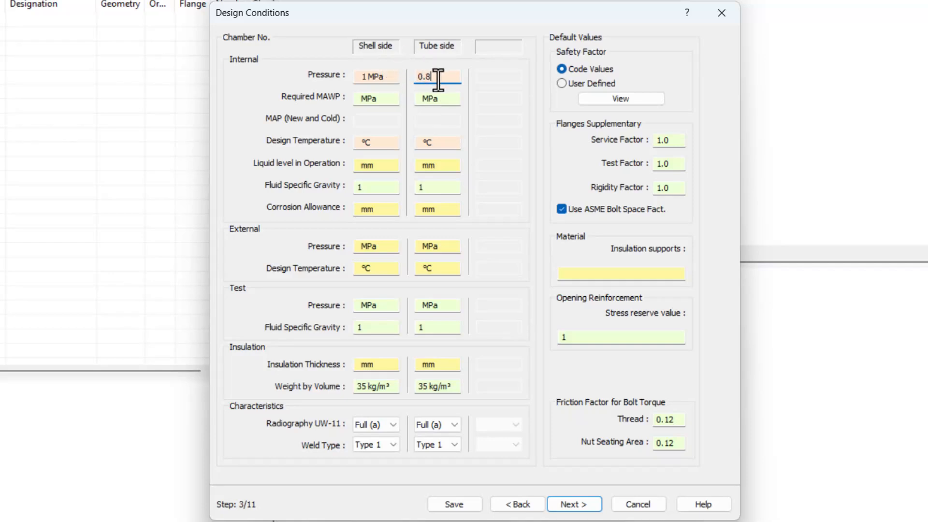
click(375, 142)
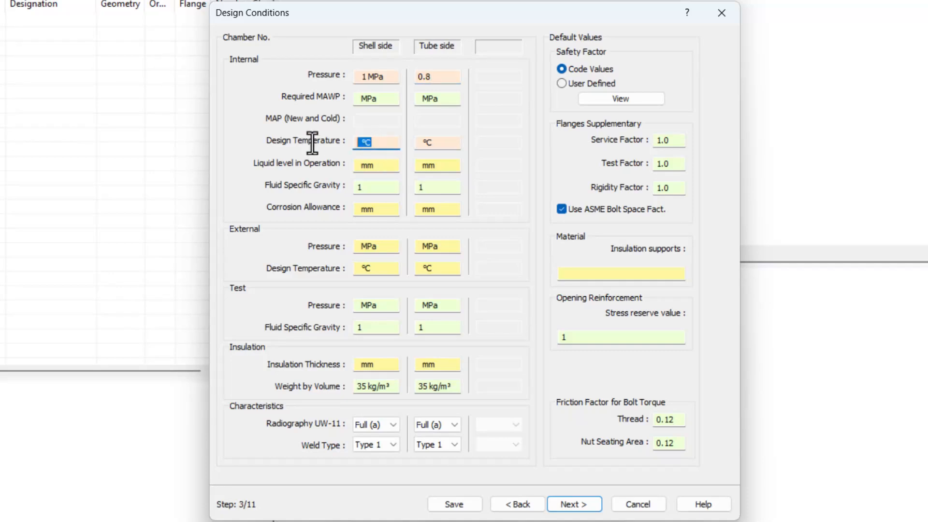
text(1)
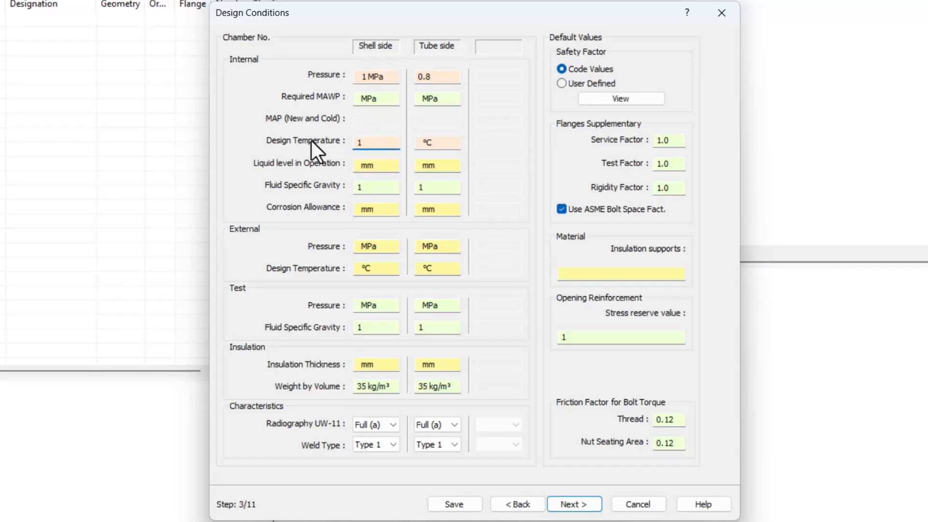
text(180)
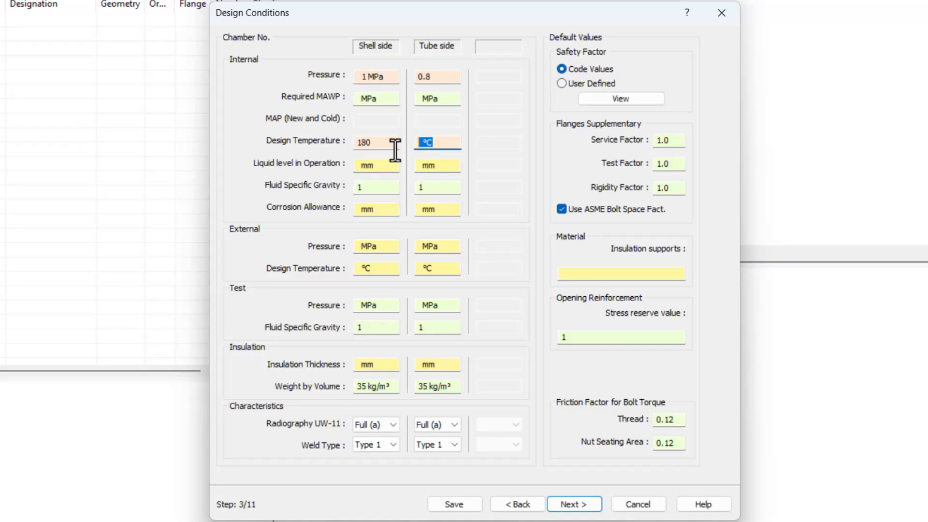
text(150)
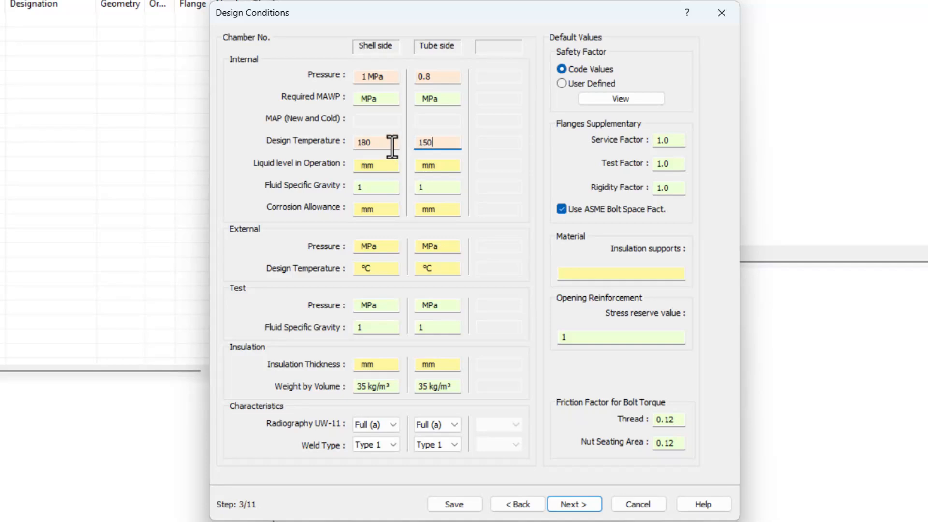
mouse_move(389, 184)
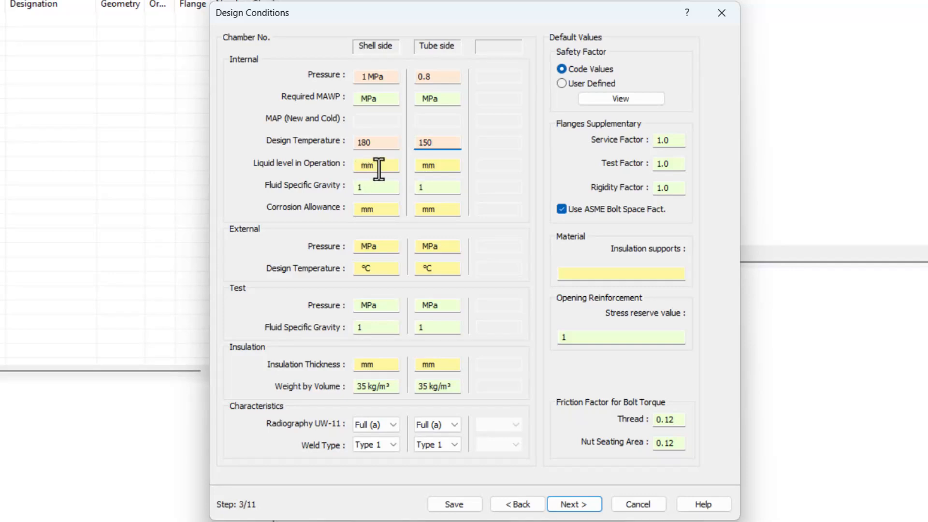
- Set liquid levels 400 mm and corrosion allowances 0.92/0.8, then continue to load conditions
click(437, 164)
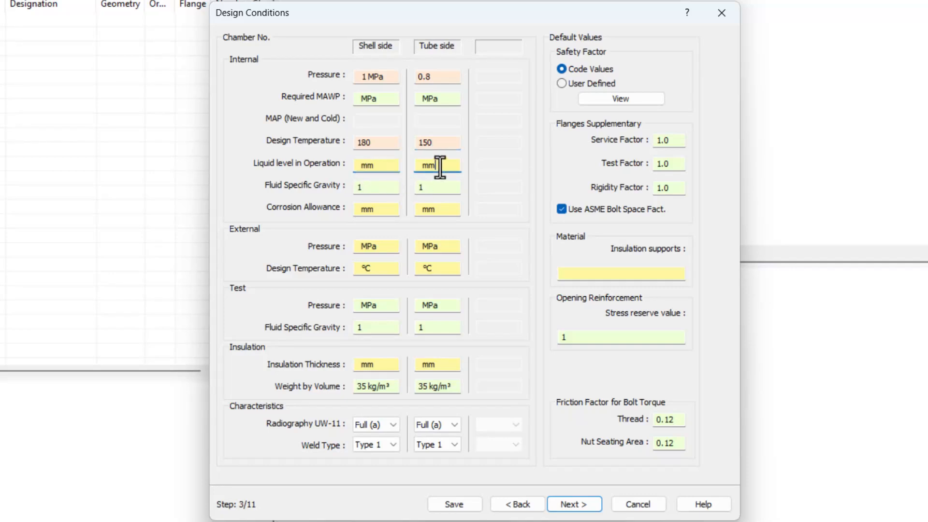
click(375, 164)
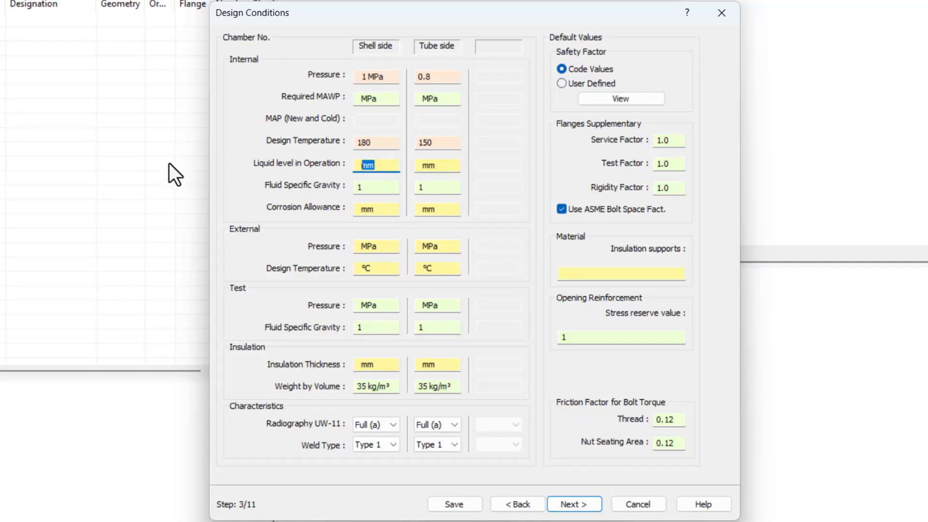
text(400)
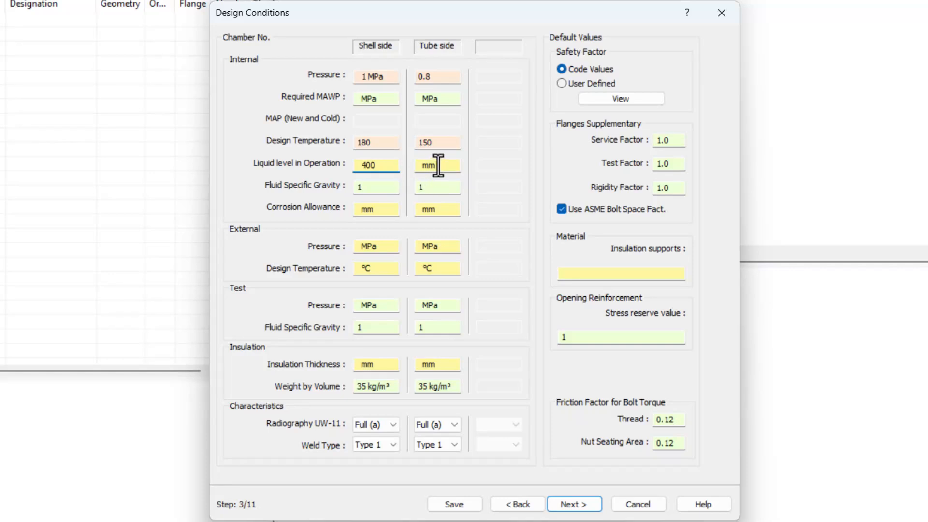
text(400)
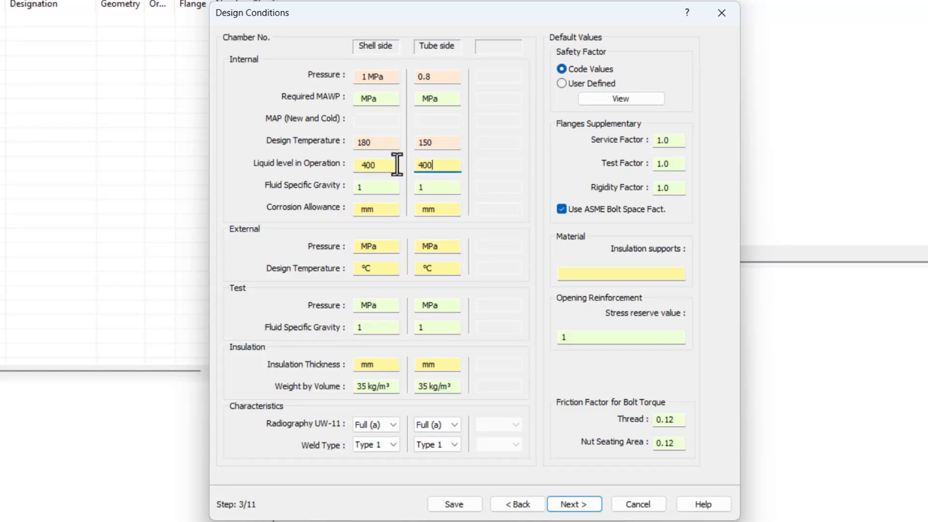
mouse_move(405, 207)
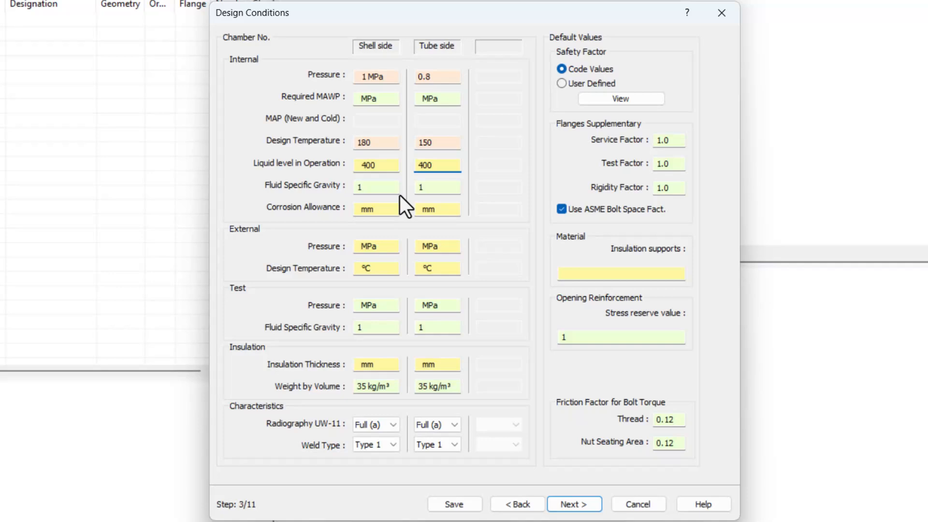
text(0.)
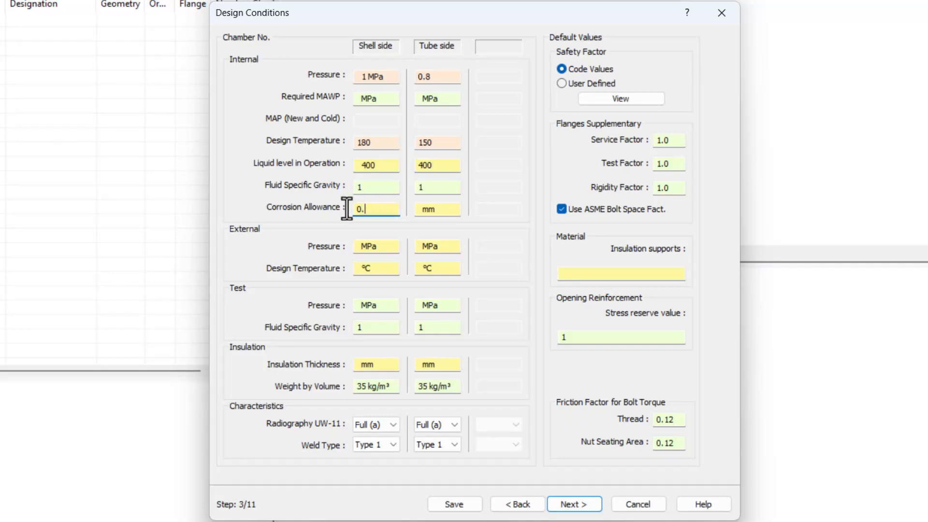
text(0.92)
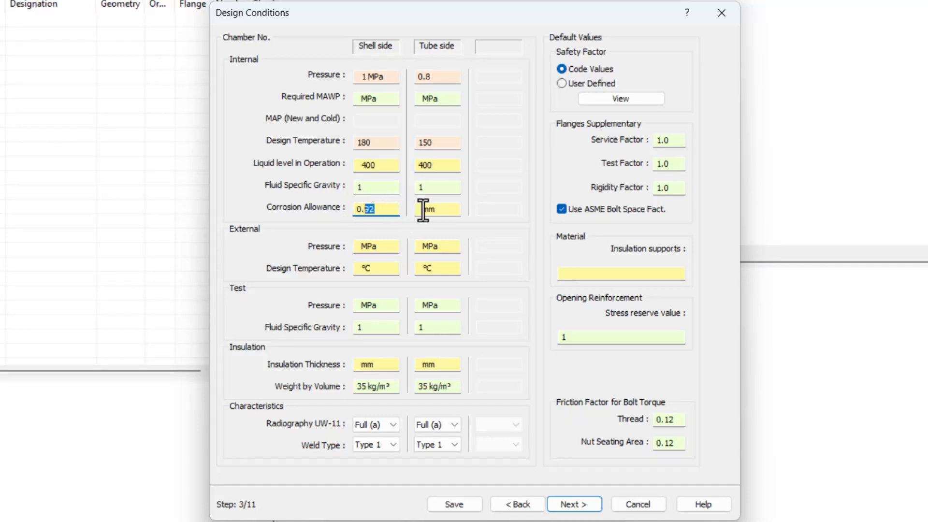
text(0.8)
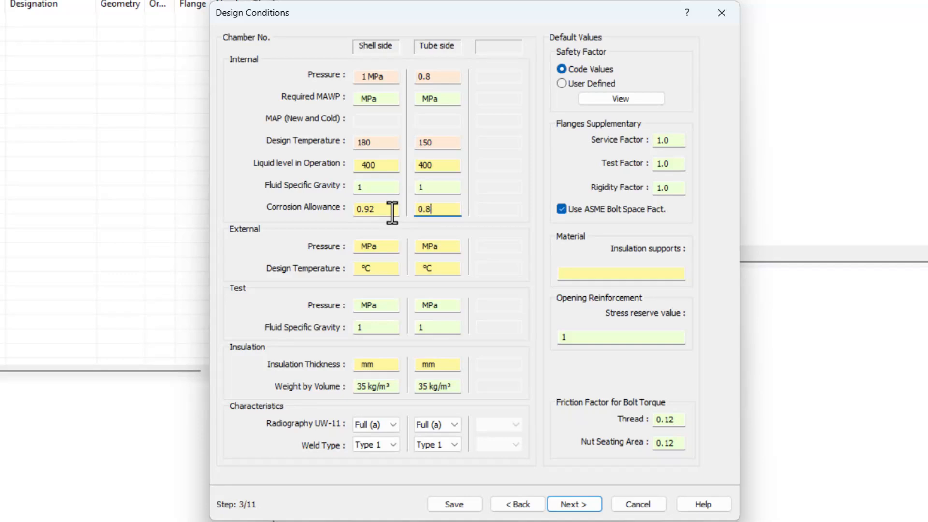
mouse_move(382, 305)
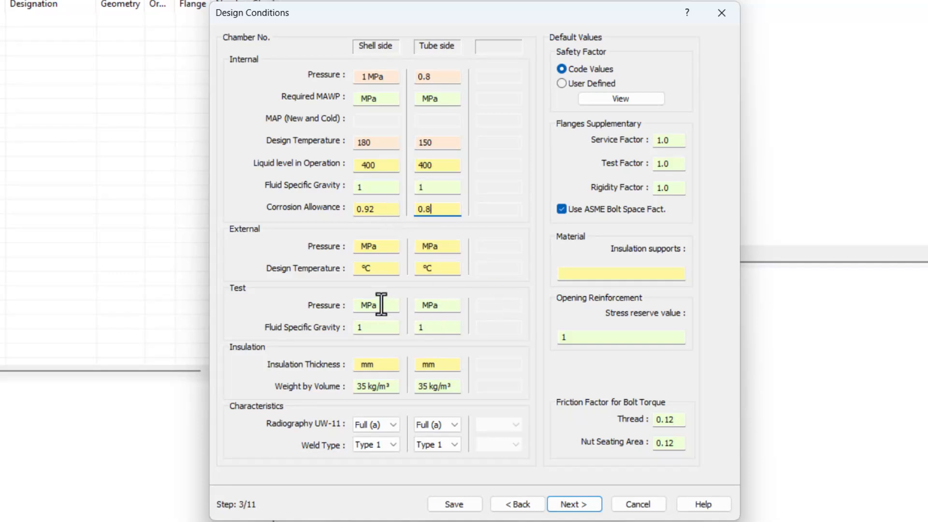
click(375, 326)
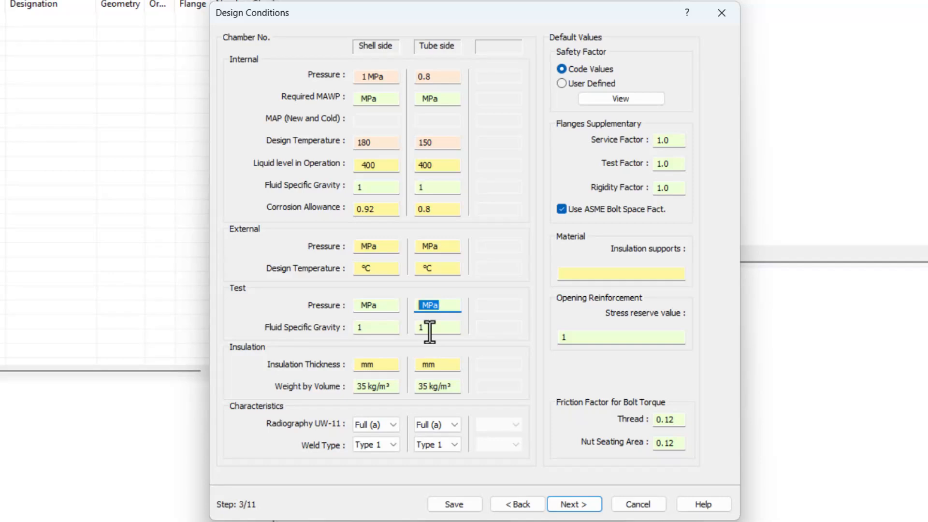
mouse_move(380, 188)
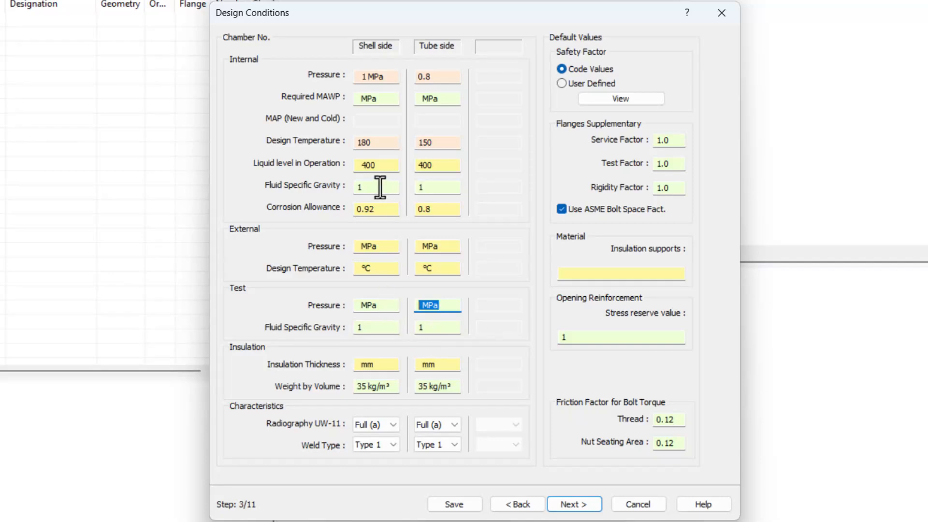
click(375, 186)
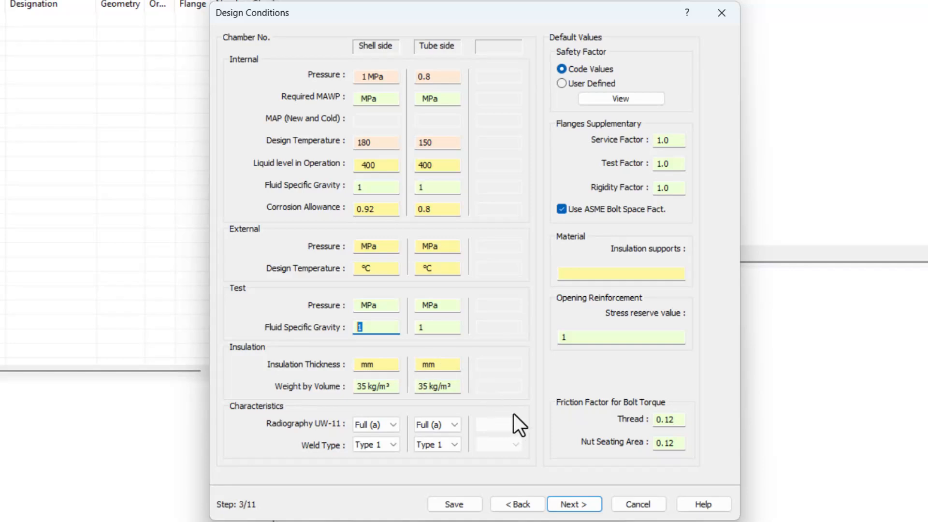
click(573, 503)
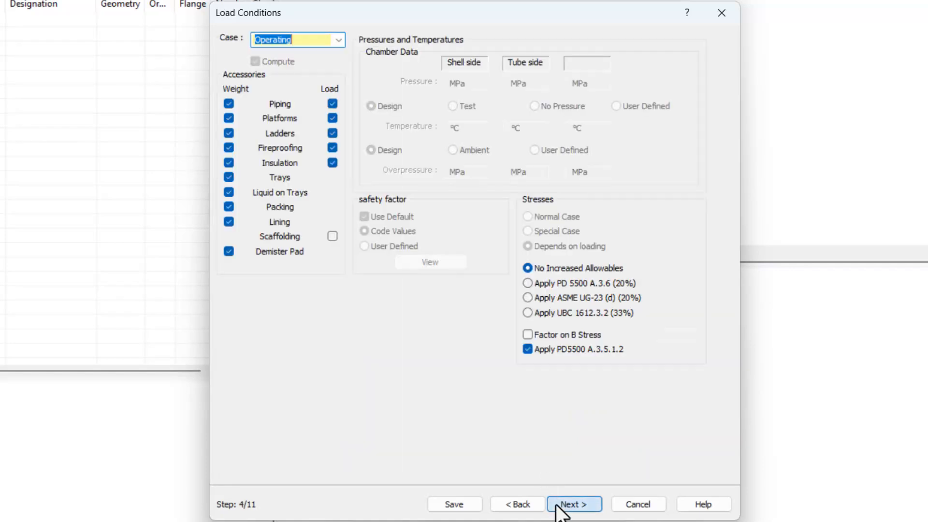
- Review the generated load combinations and continue through operating conditions to Geometry
click(573, 504)
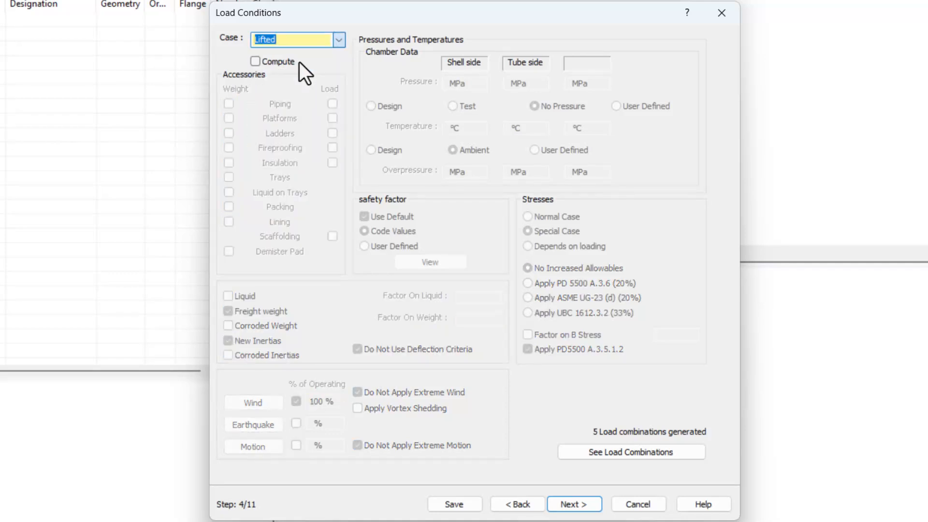
click(291, 39)
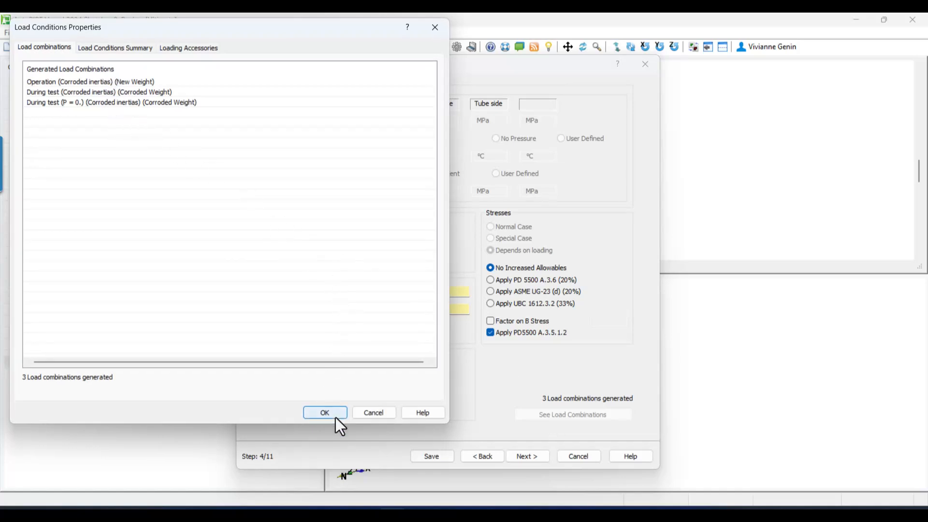
click(325, 412)
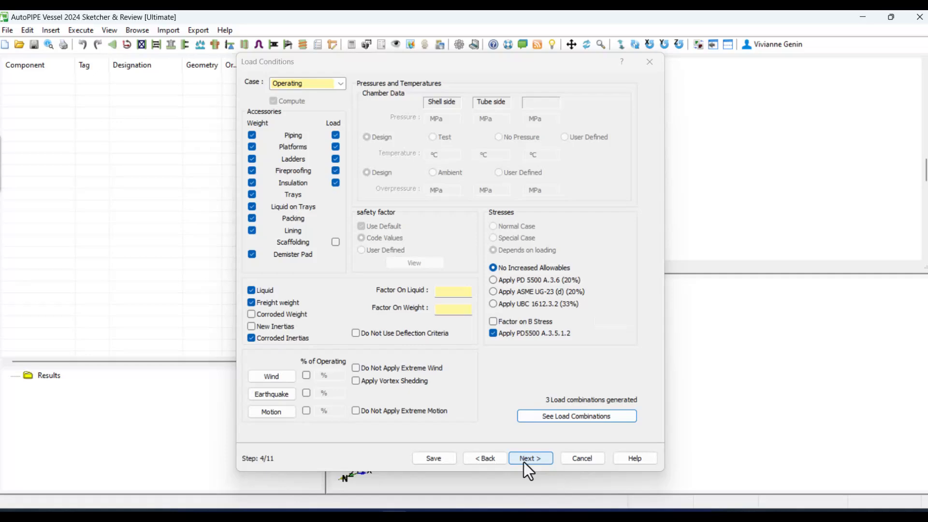
click(529, 457)
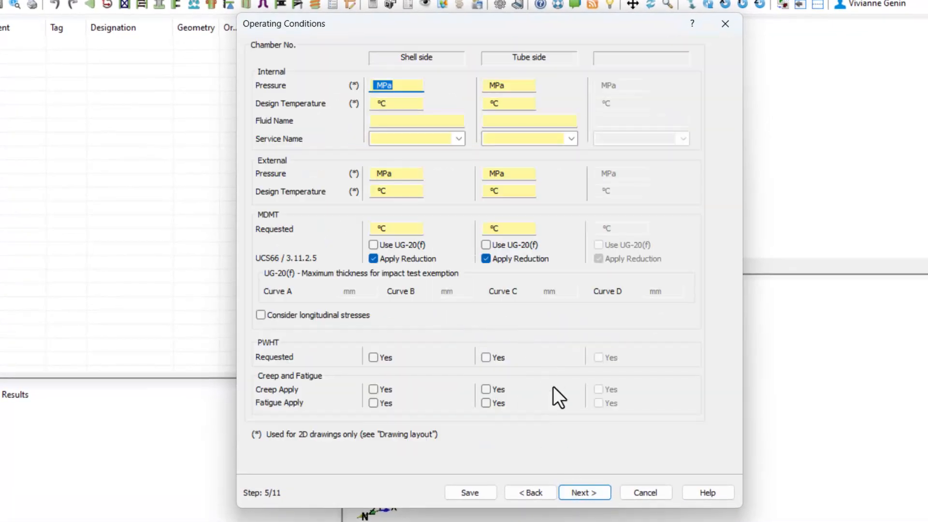
click(584, 492)
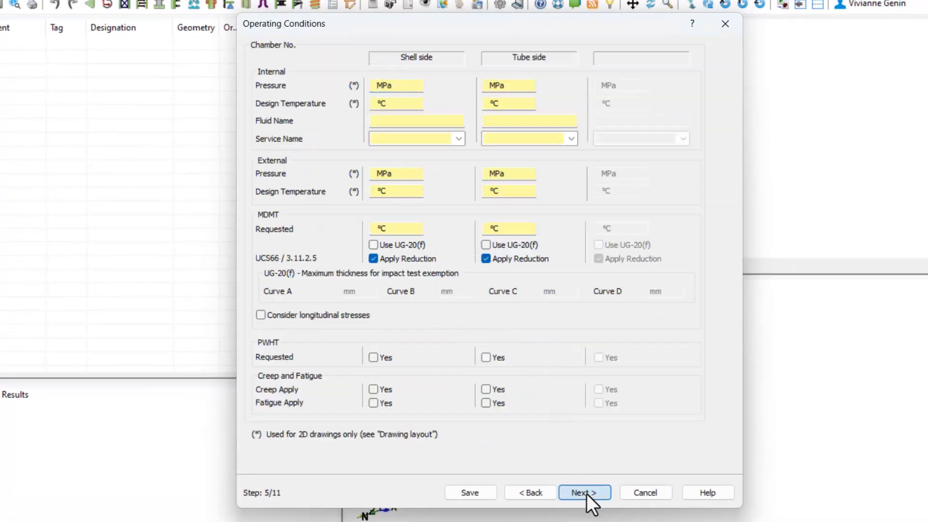
mouse_move(594, 391)
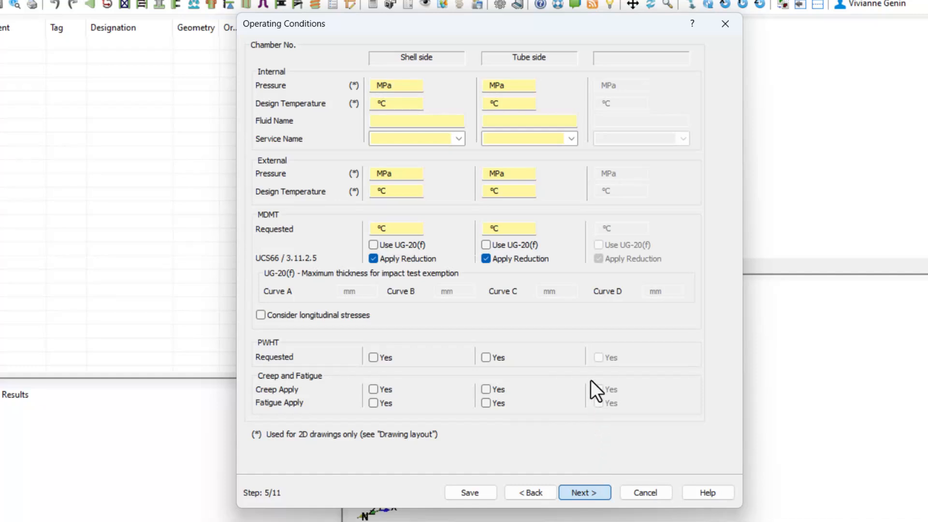
click(583, 492)
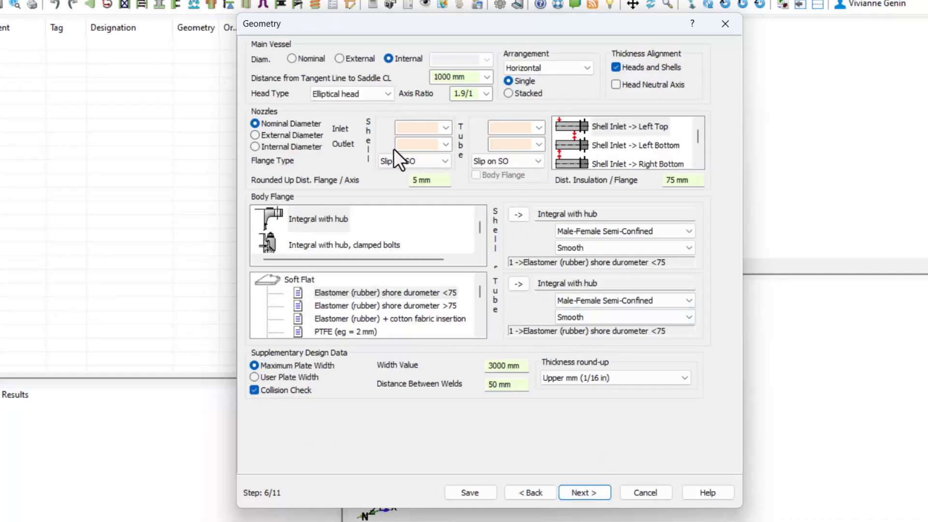
- Set elliptical head axis ratio 2/1 and size 6 welding neck nozzles on shell and tube sides
click(622, 247)
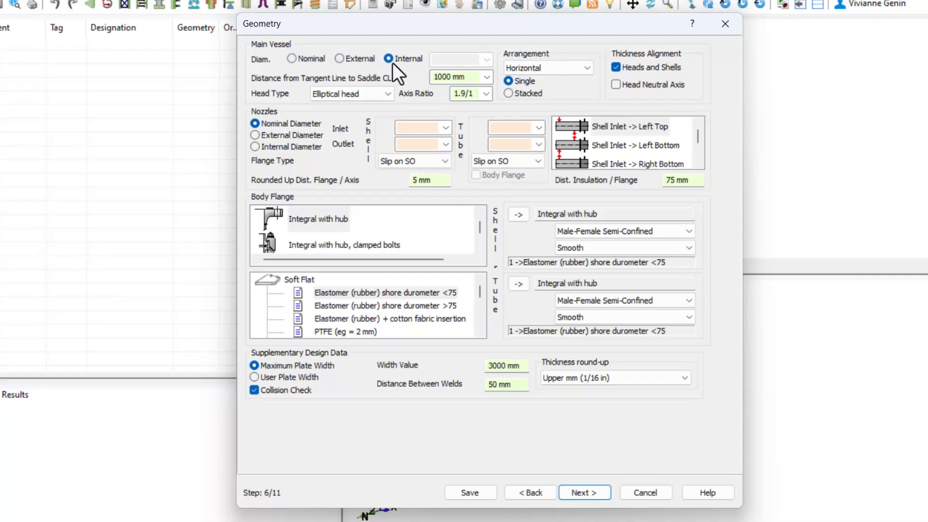
mouse_move(420, 80)
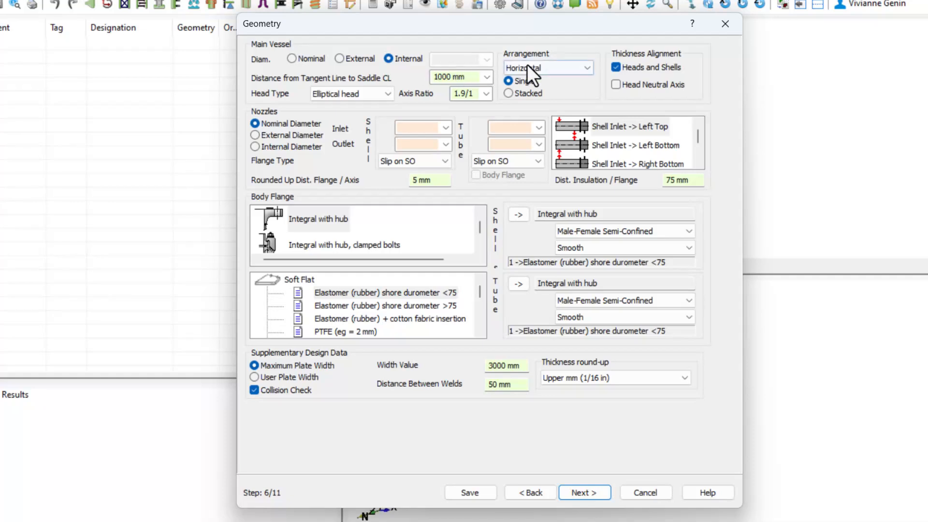
click(485, 94)
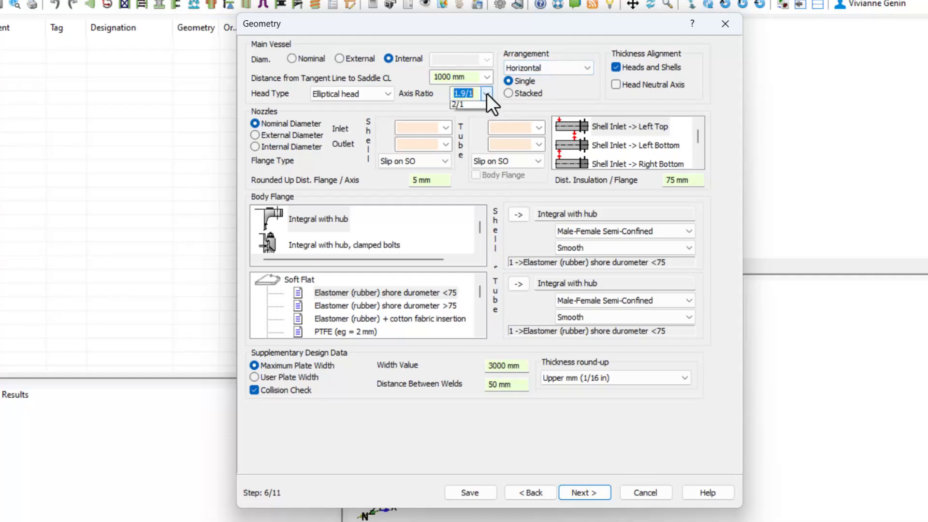
click(459, 105)
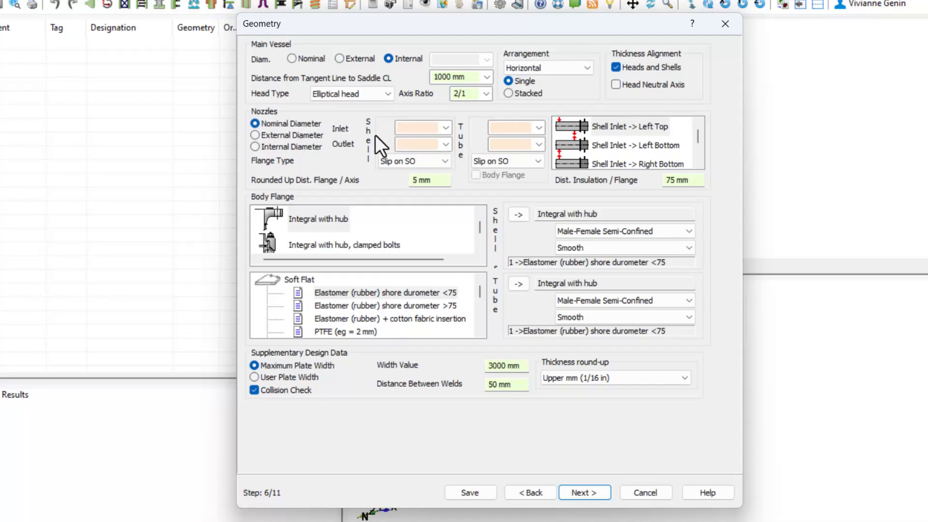
mouse_move(365, 175)
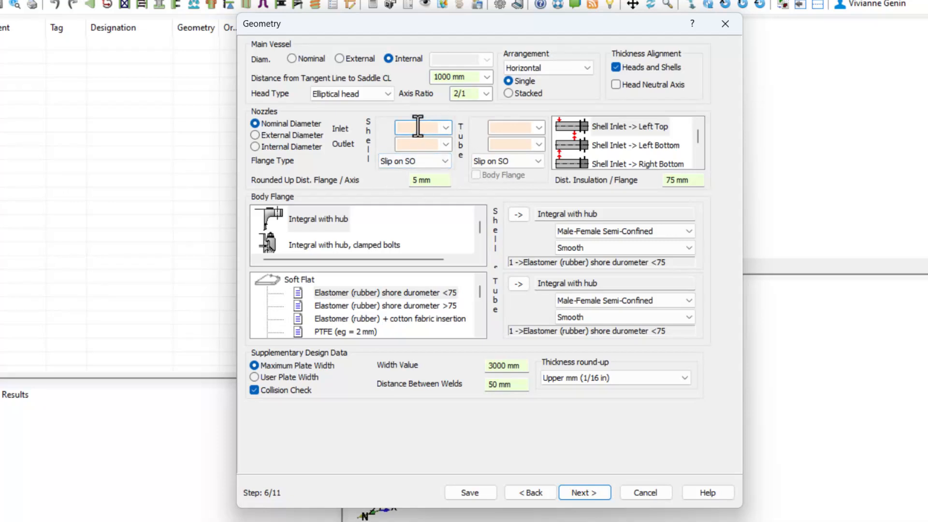
text(6)
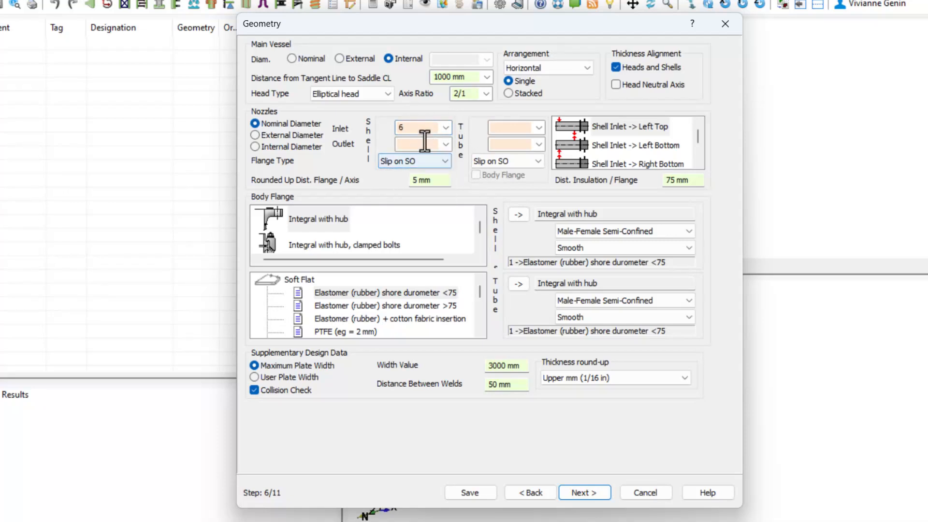
text(6)
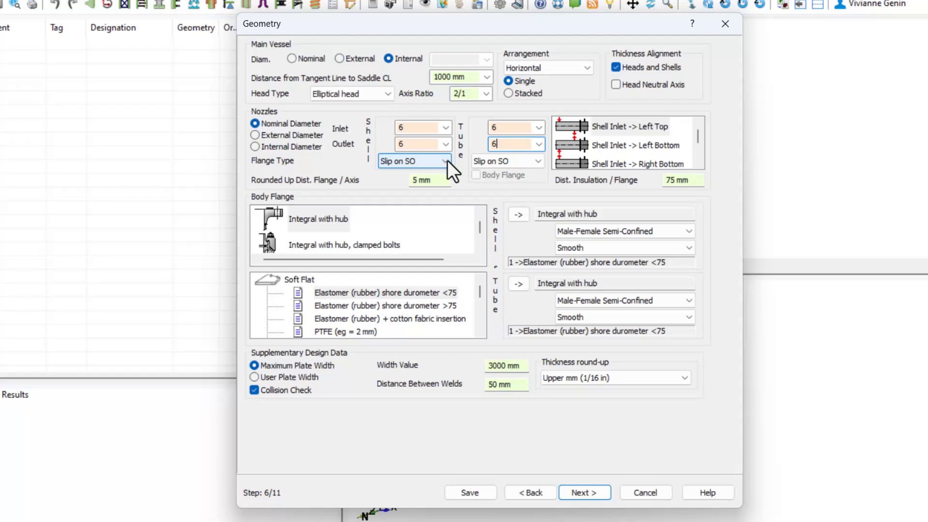
click(444, 160)
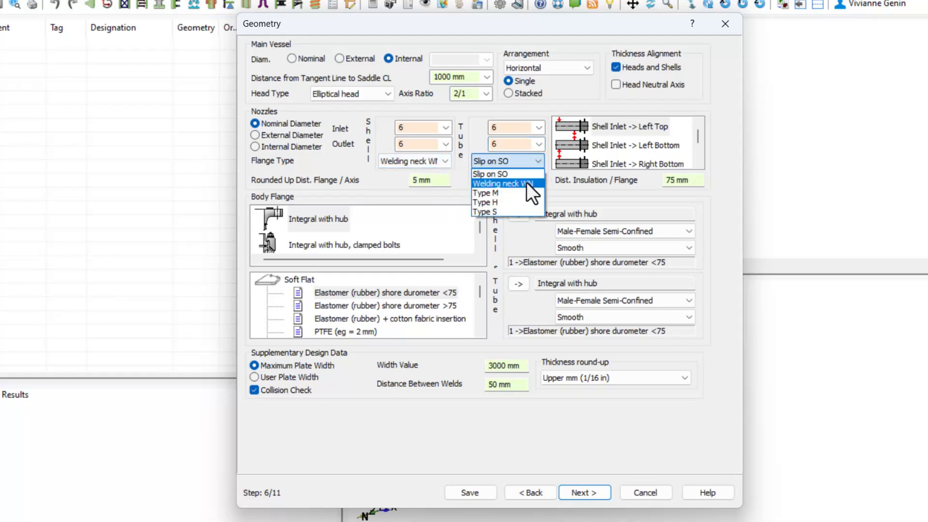
click(504, 183)
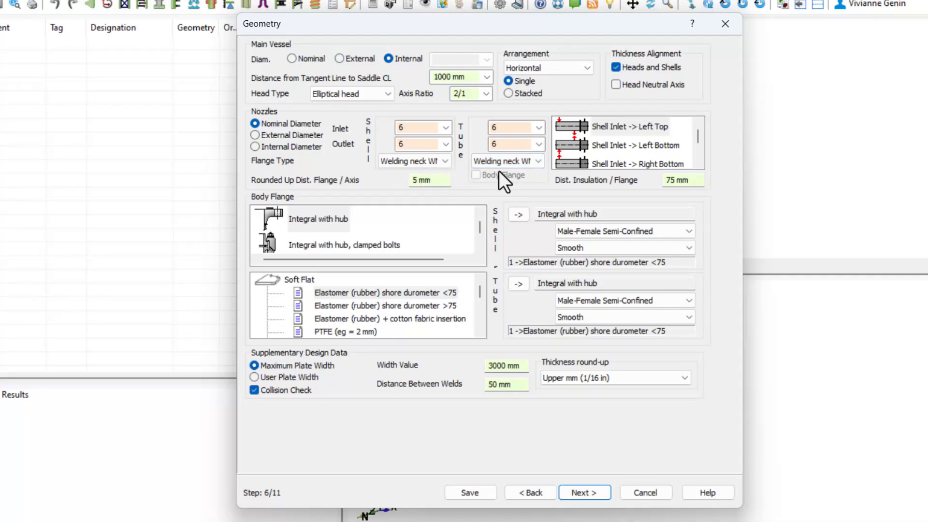
mouse_move(616, 140)
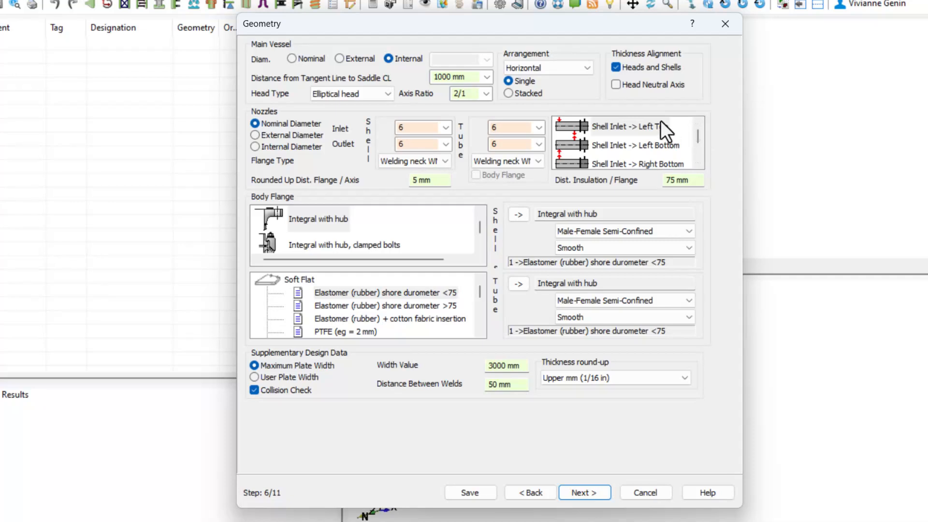
- Choose Left Top shell inlet, integral-with-hub flange and Soft Steel flat metal gaskets, then continue to Bundle
click(628, 126)
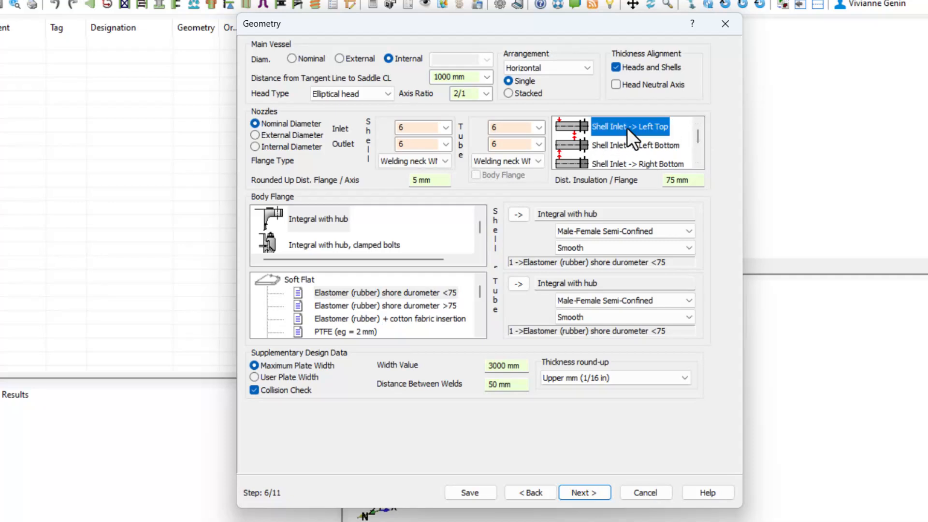
mouse_move(627, 148)
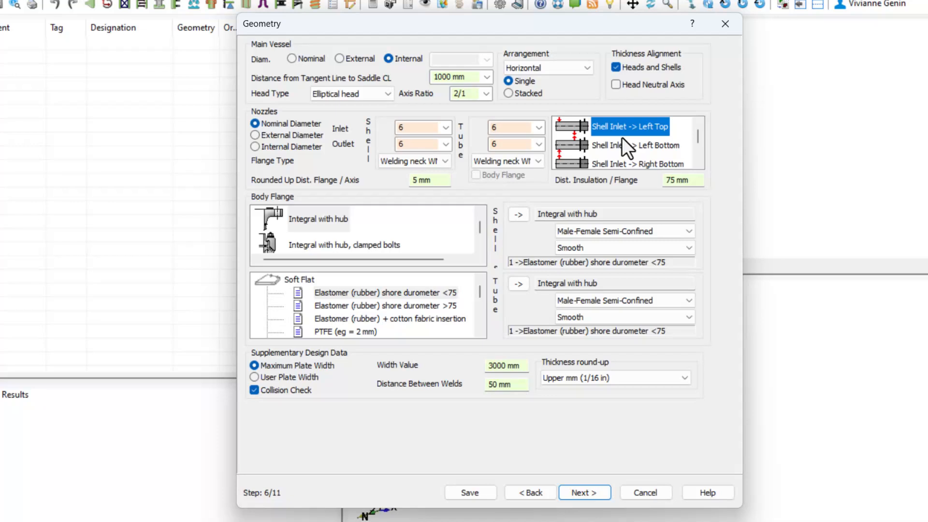
mouse_move(329, 231)
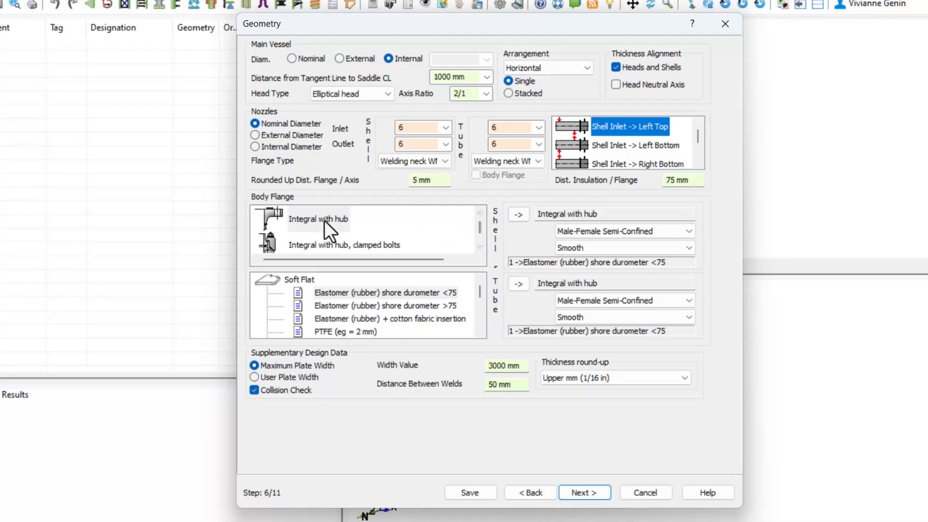
mouse_move(304, 234)
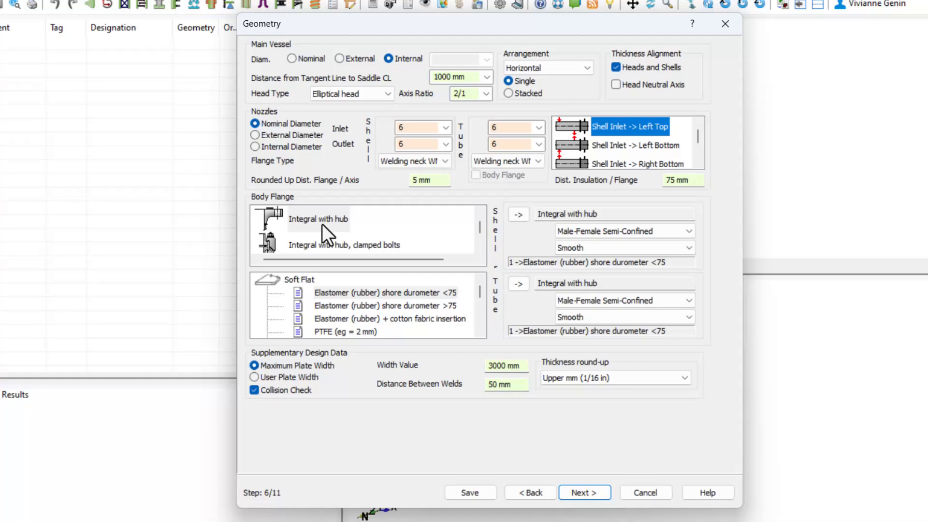
click(318, 218)
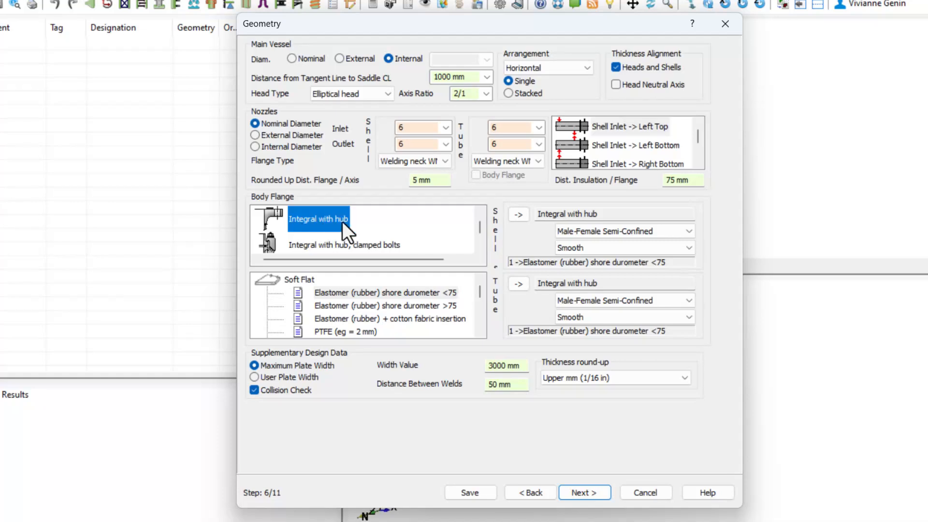
click(299, 279)
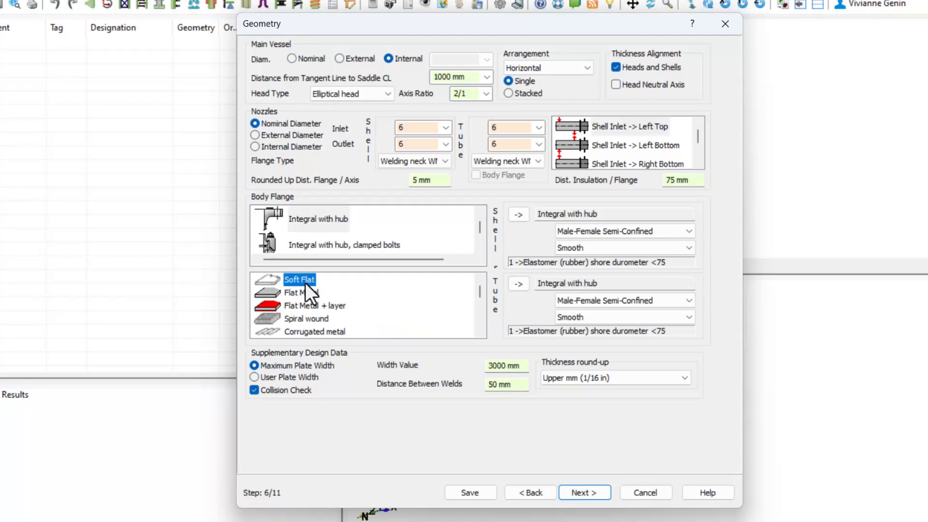
click(300, 292)
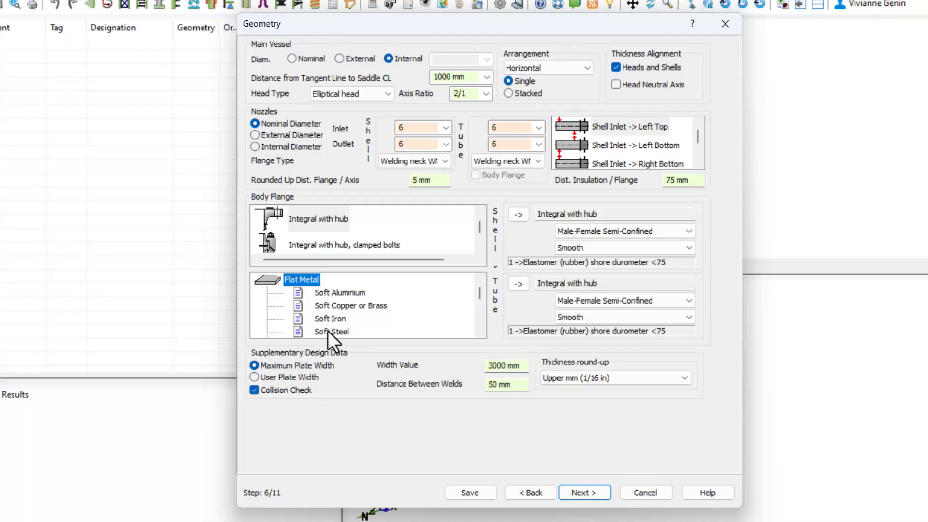
click(332, 330)
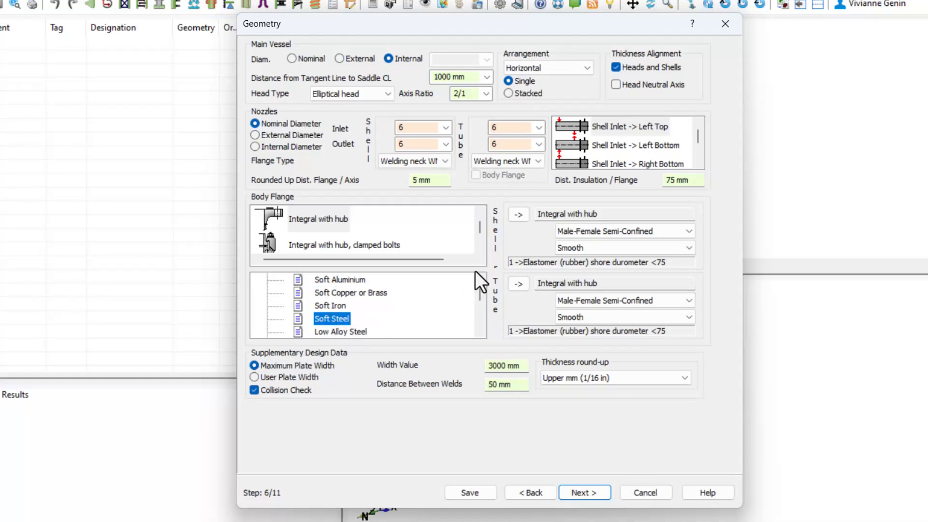
mouse_move(483, 328)
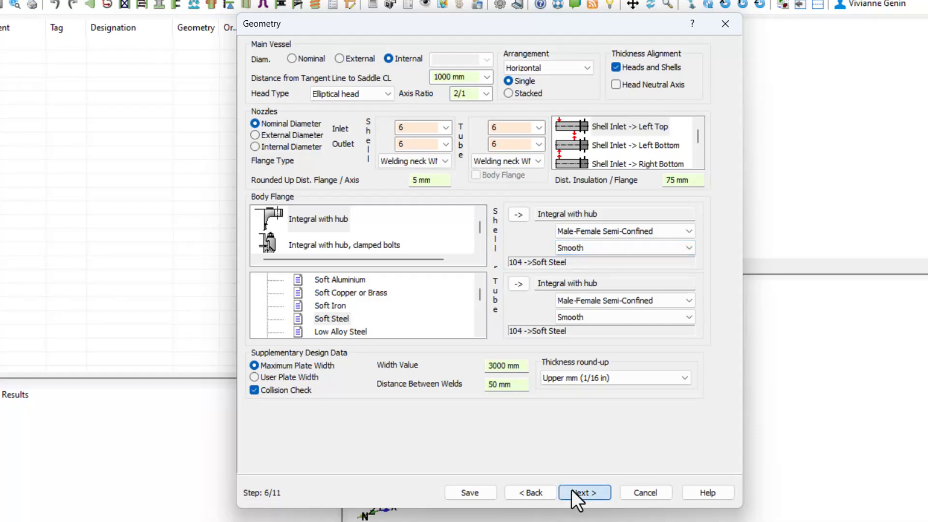
click(584, 492)
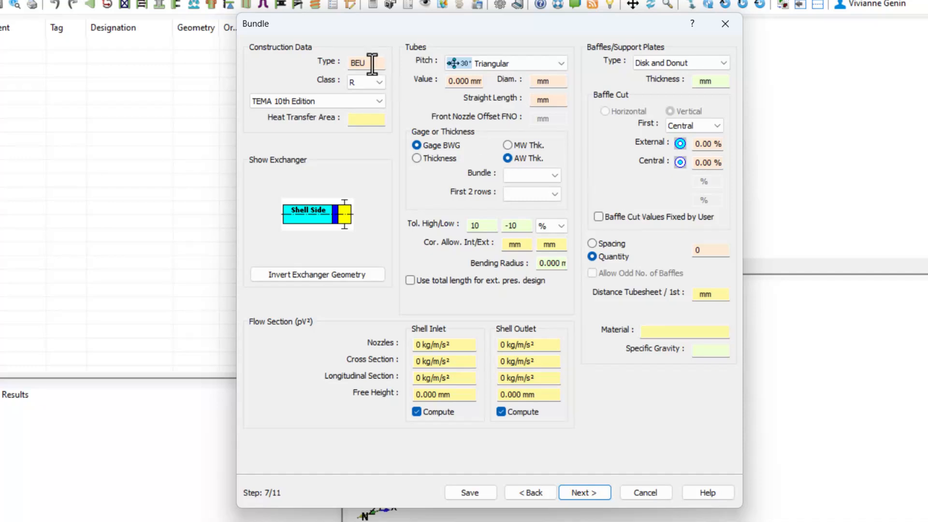
triple_click(365, 63)
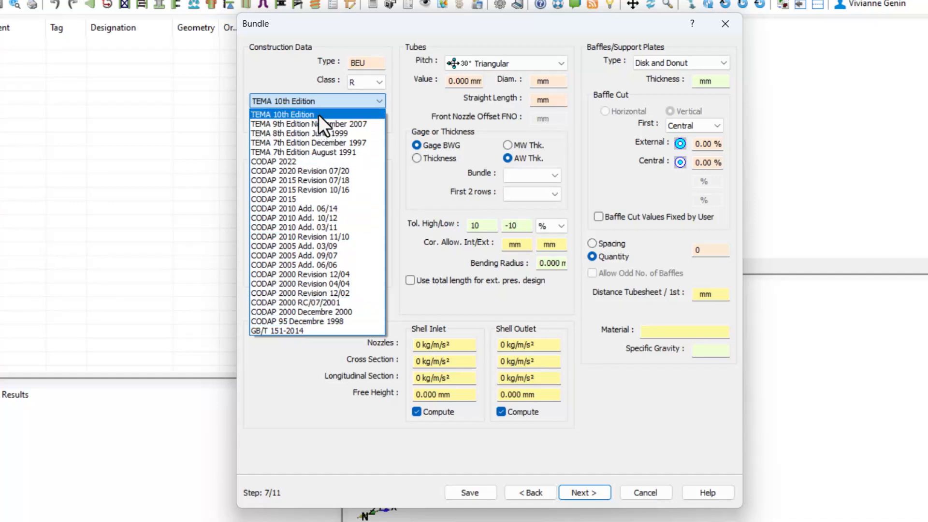
click(282, 114)
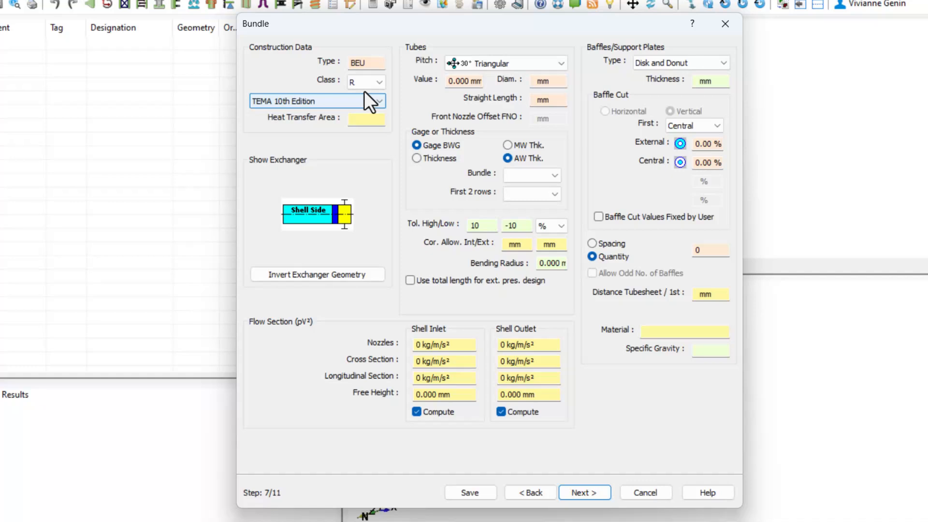
click(379, 81)
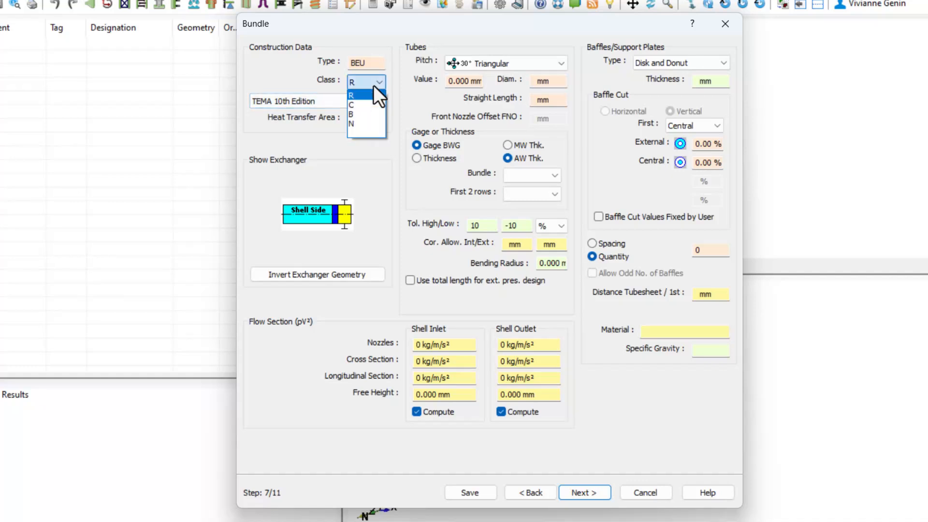
click(363, 95)
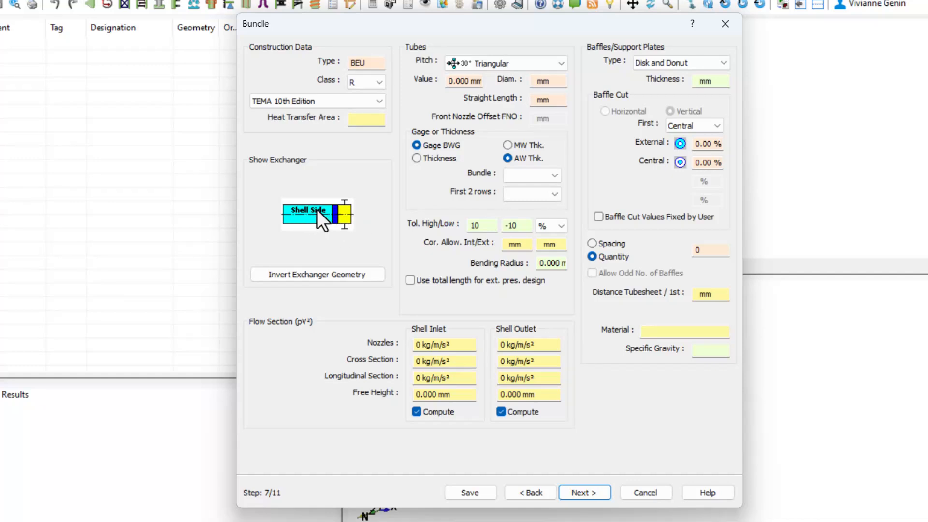
mouse_move(392, 162)
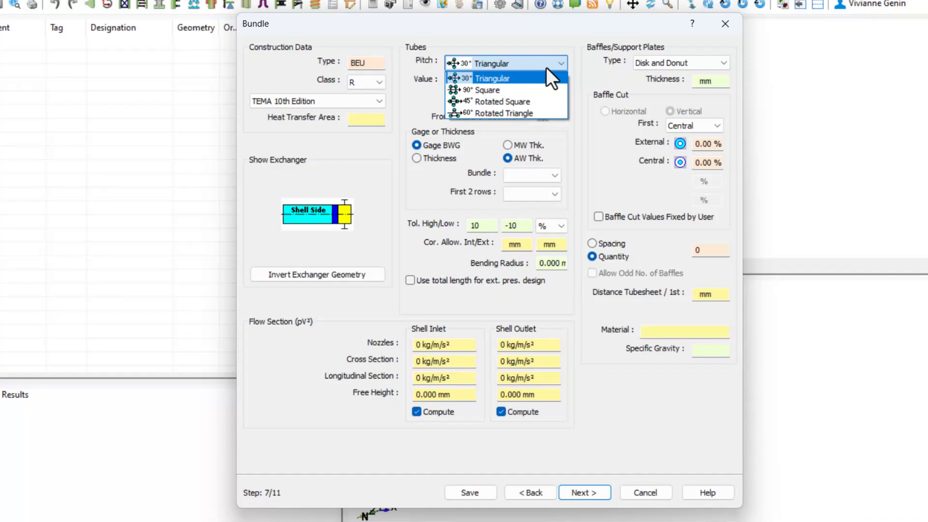
mouse_move(550, 80)
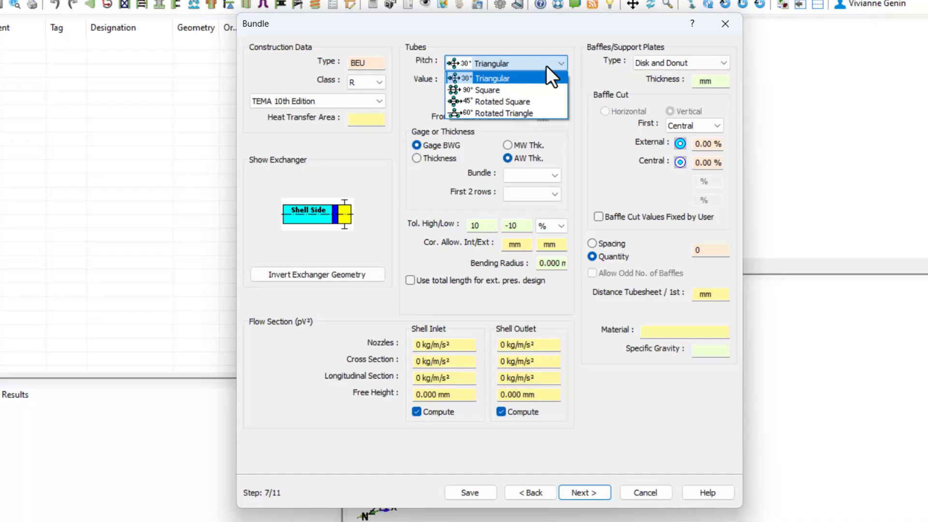
click(468, 78)
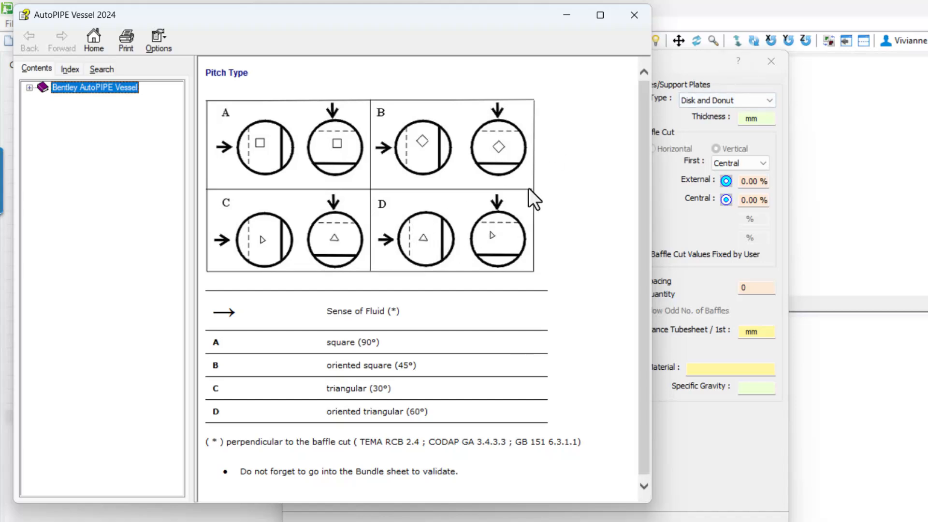
mouse_move(747, 94)
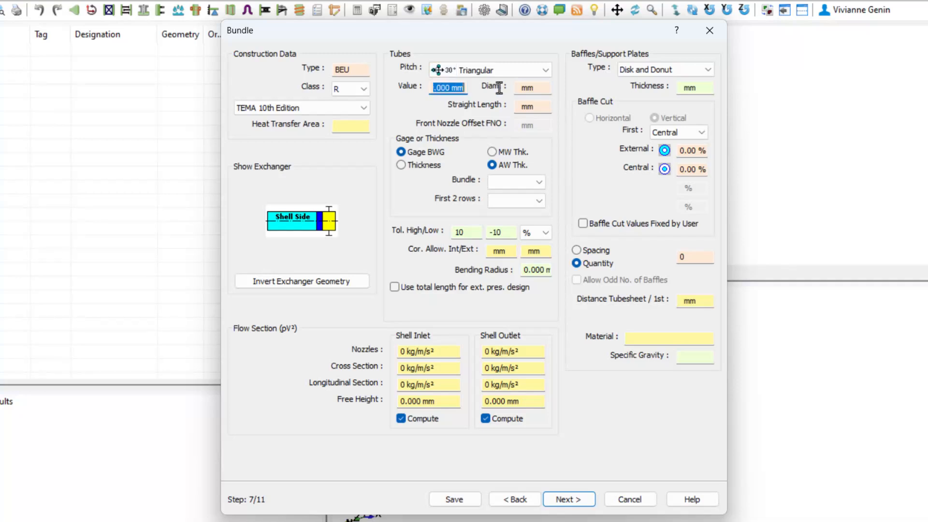
- Enter tube pitch 25, straight length 6000 and bundle gauge 14 (2.108)
text(25)
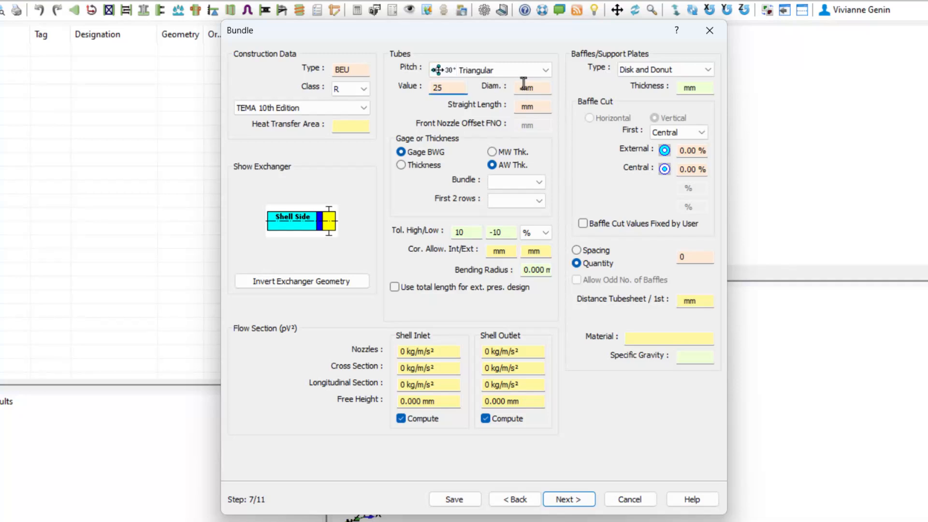
click(532, 88)
text(19)
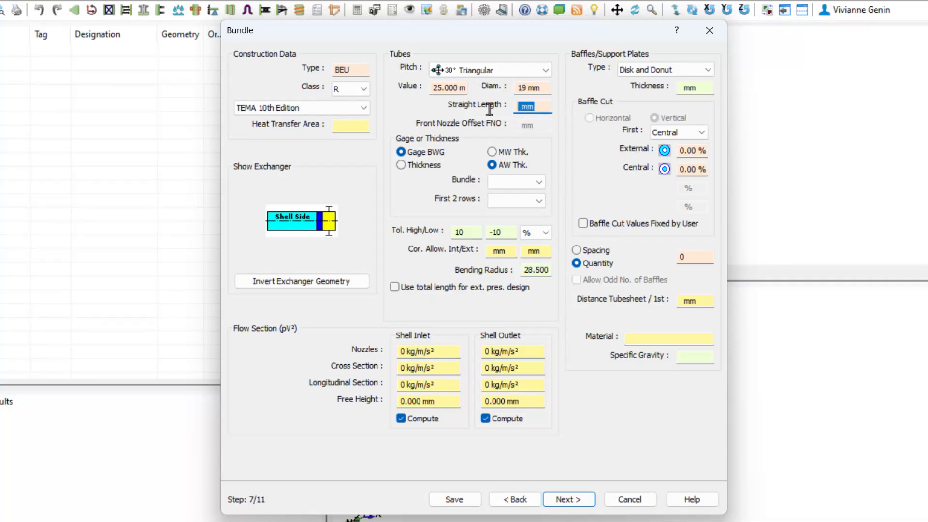
text(6000)
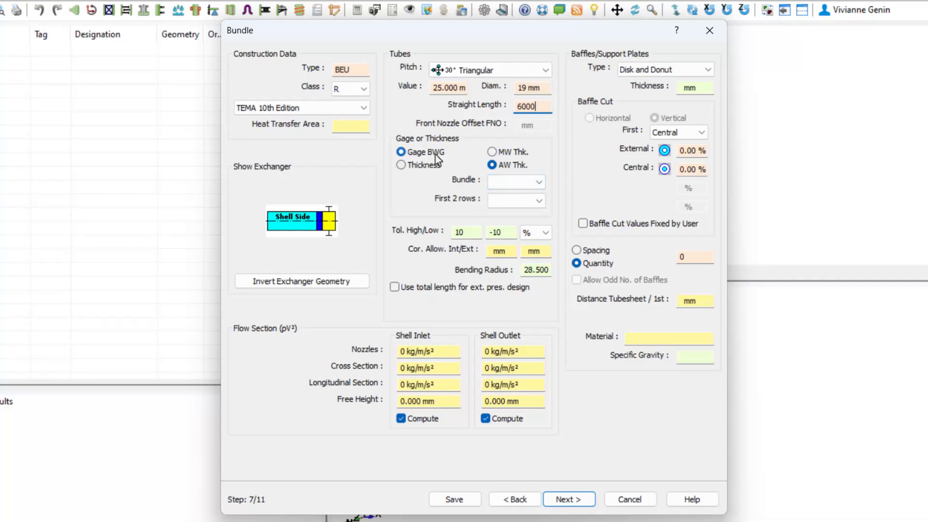
click(538, 181)
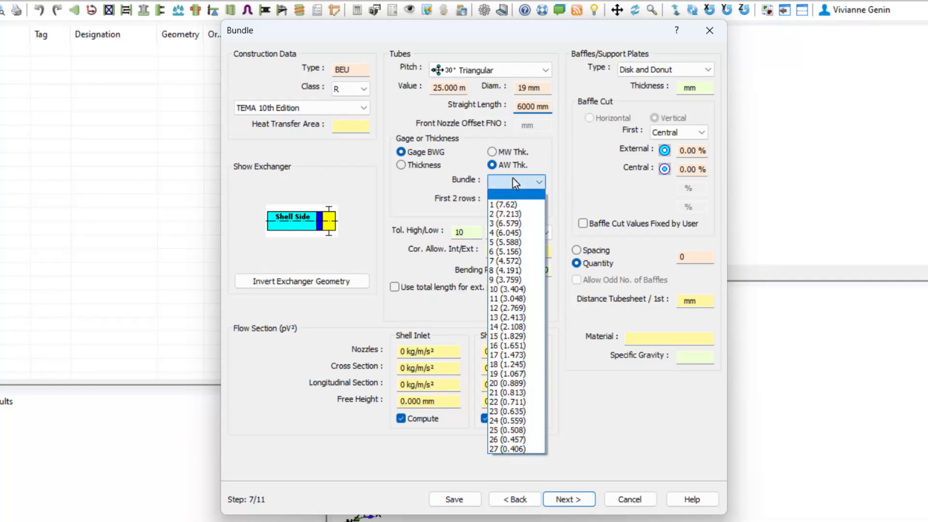
mouse_move(510, 336)
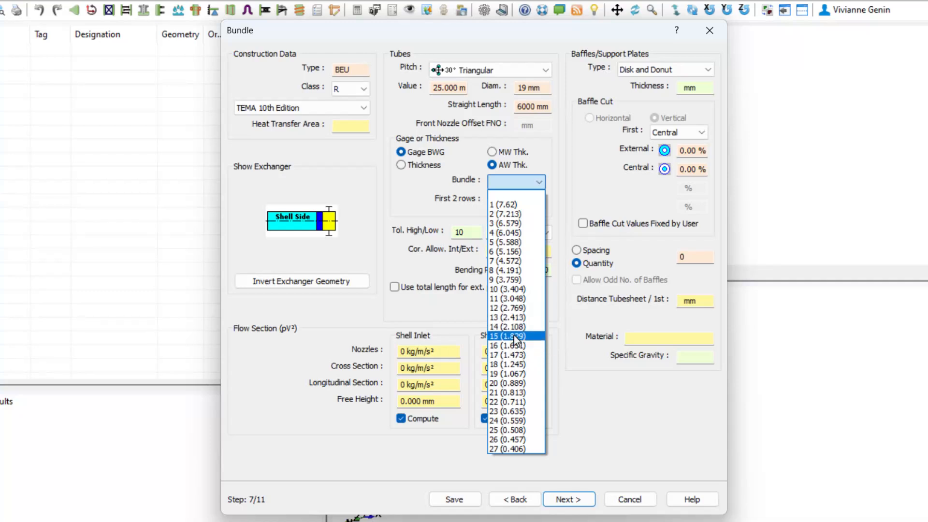
click(507, 327)
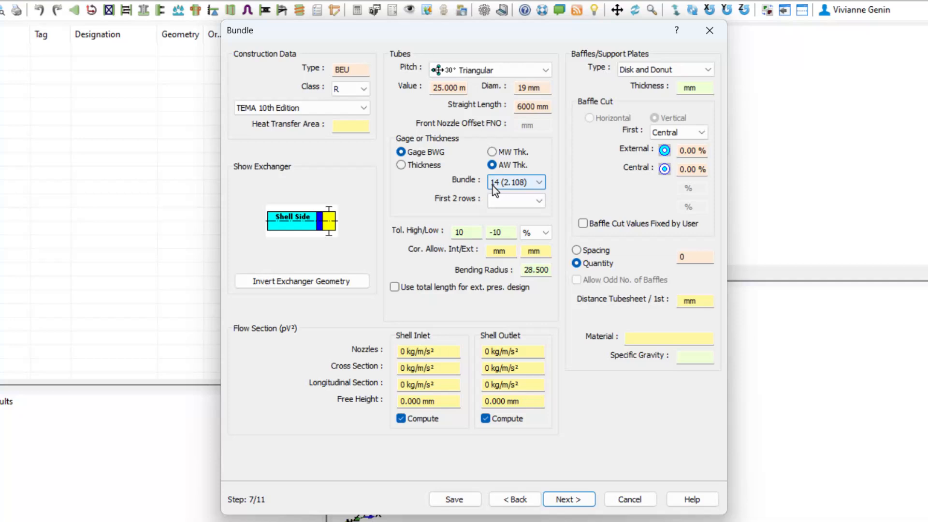
mouse_move(529, 218)
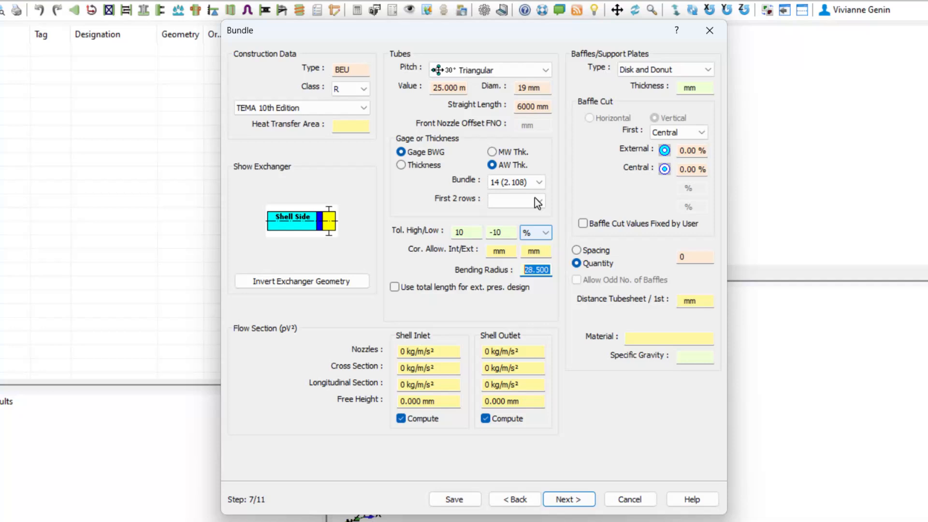
mouse_move(521, 278)
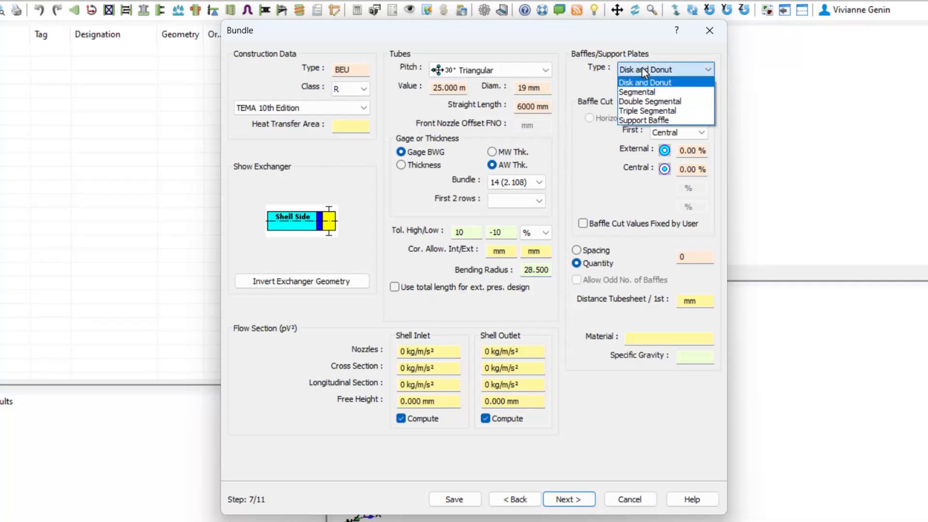
- Make the baffles segmental, 10 mm thick with 30% cut, spaced 300 mm apart
click(645, 82)
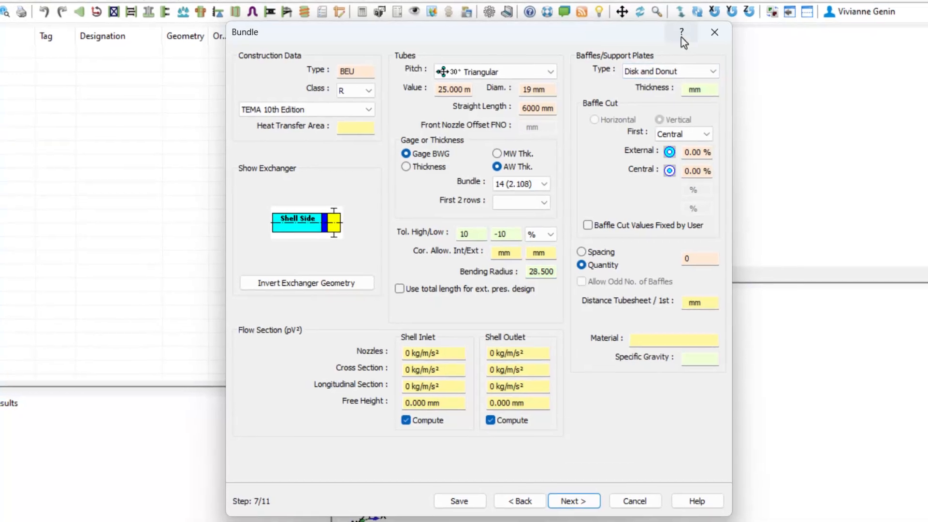
click(682, 32)
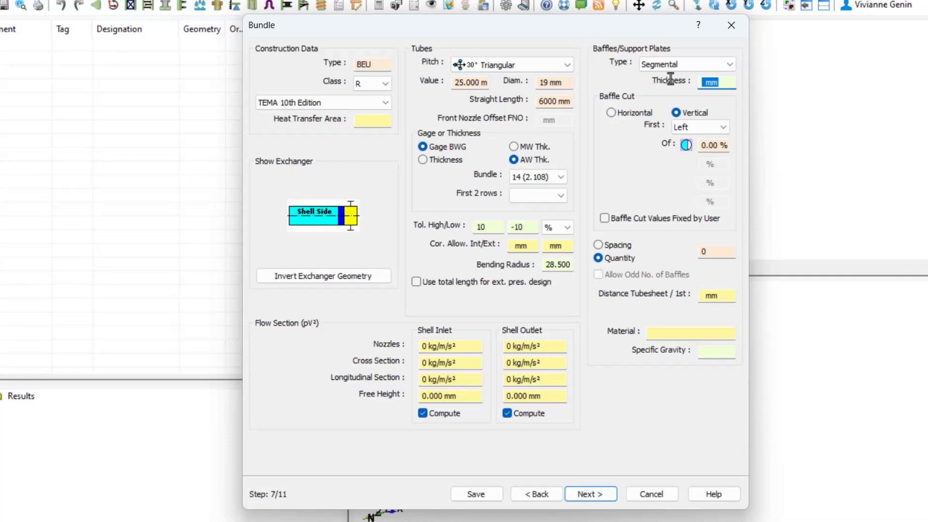
text(10)
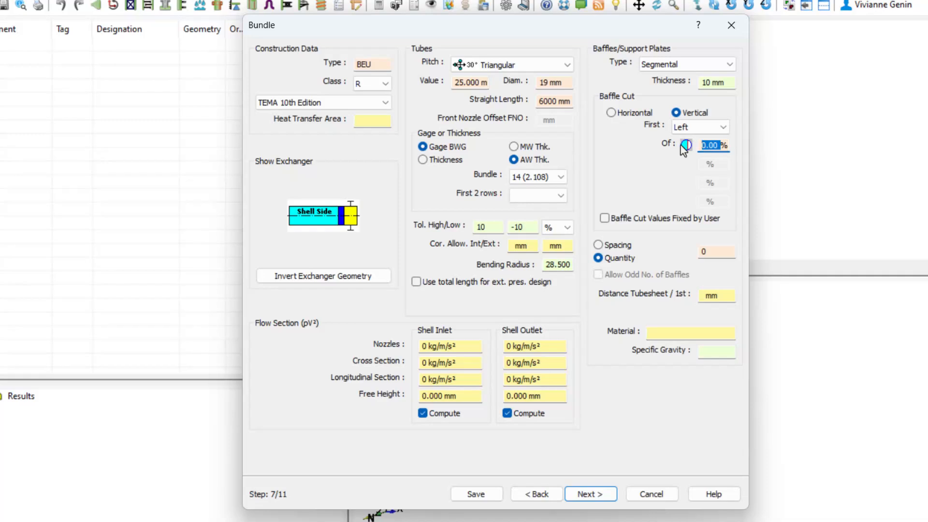
text(30%)
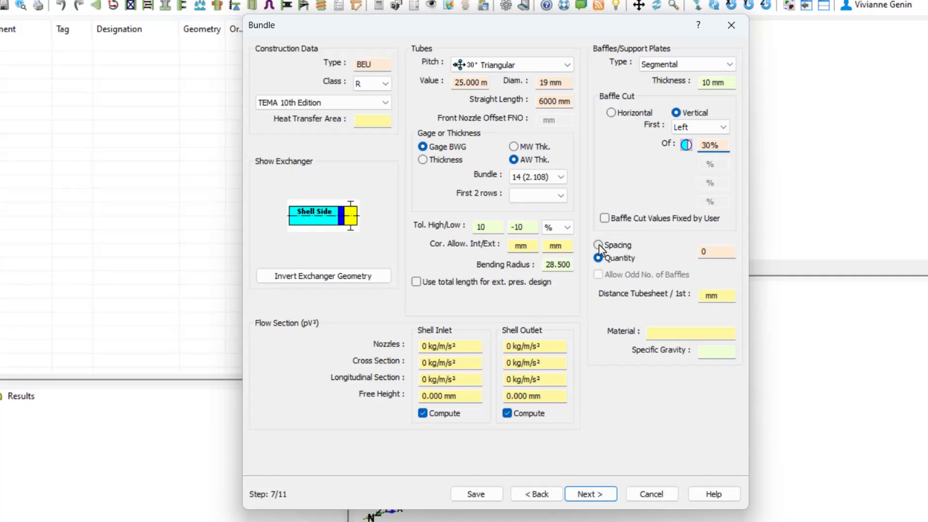
mouse_move(658, 265)
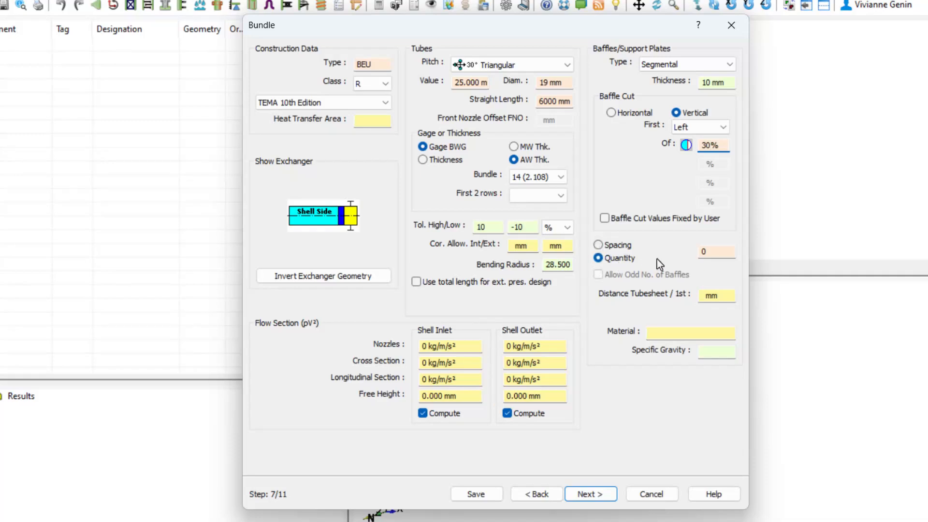
click(598, 245)
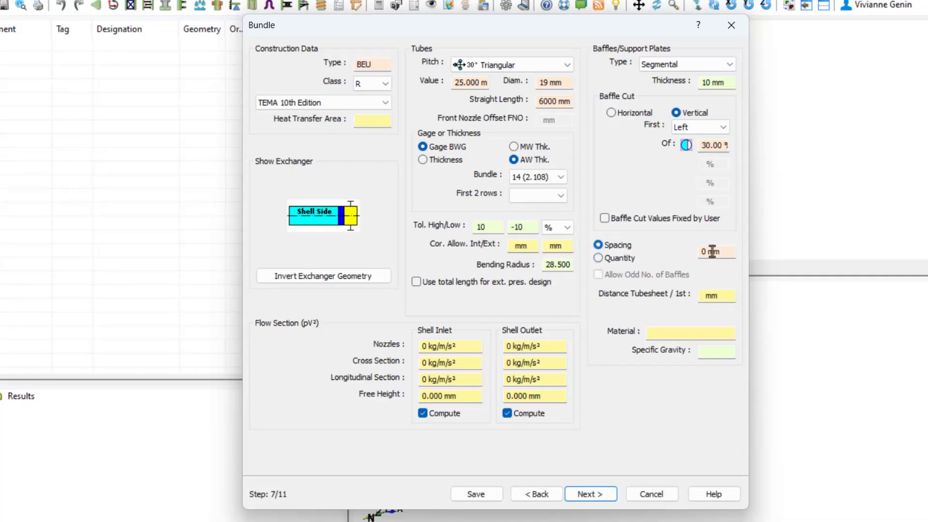
text(4)
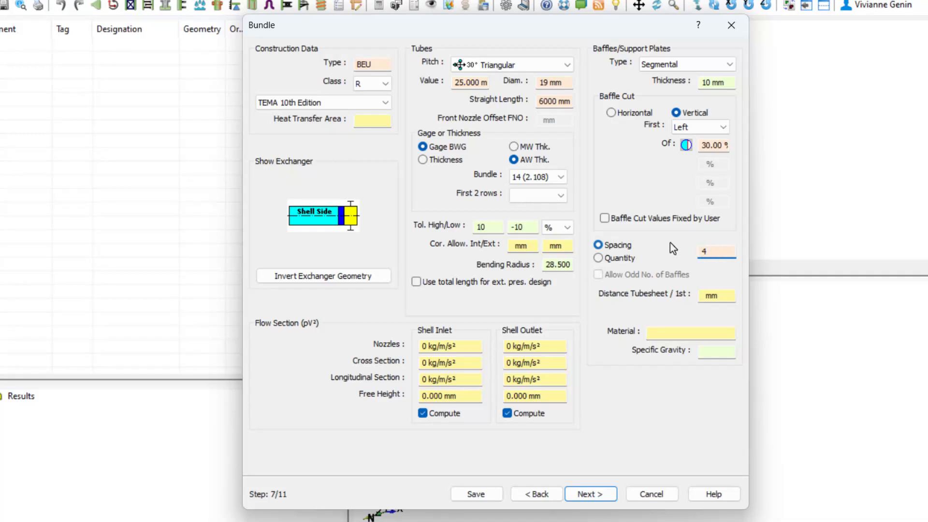
text(300)
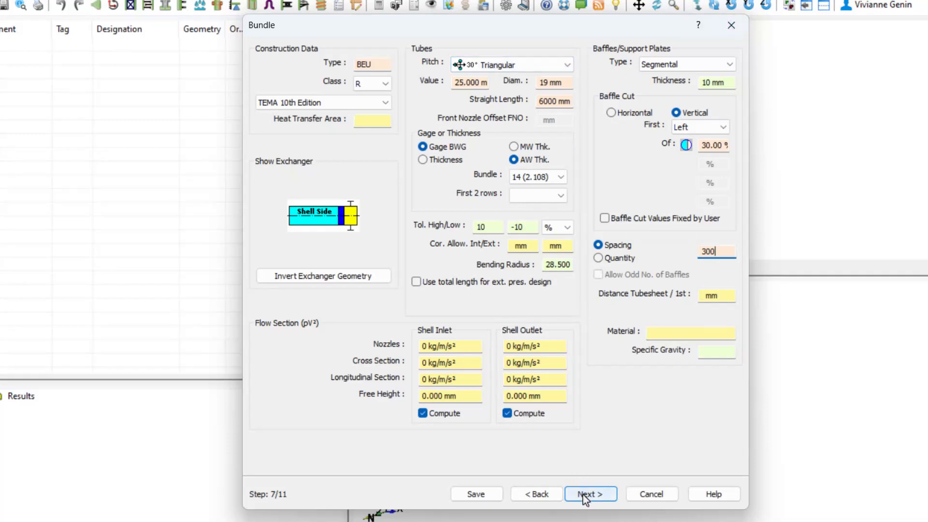
- Enter 460 tubes on the Tubesheet Layout step and compute the layout drawing
click(589, 494)
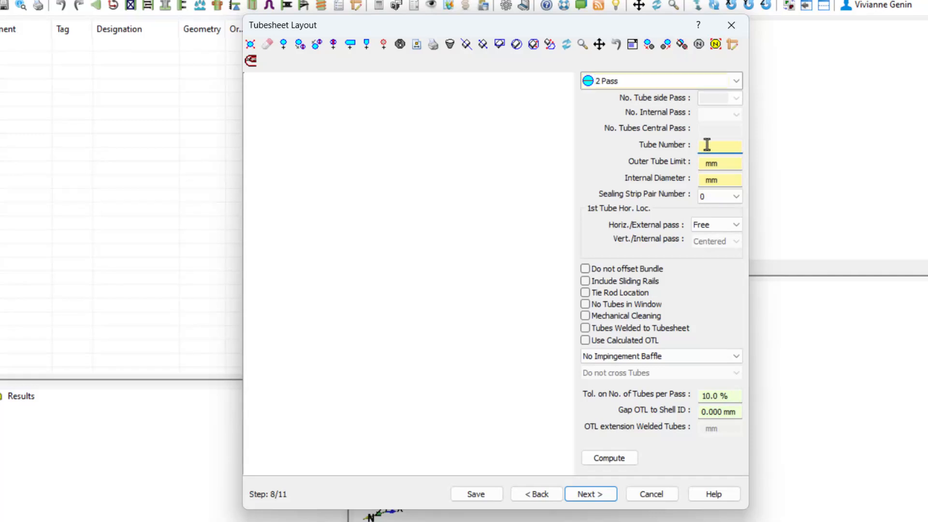
text(460)
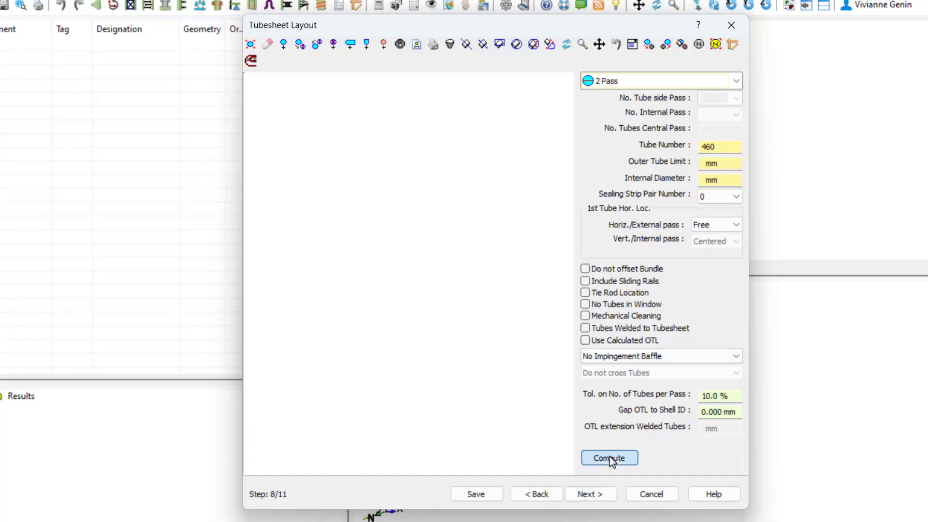
click(608, 457)
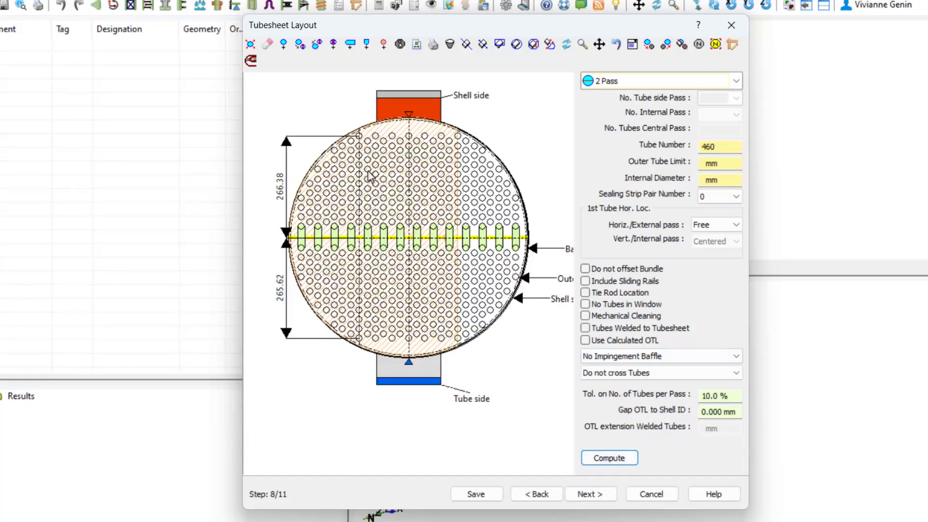
mouse_move(463, 209)
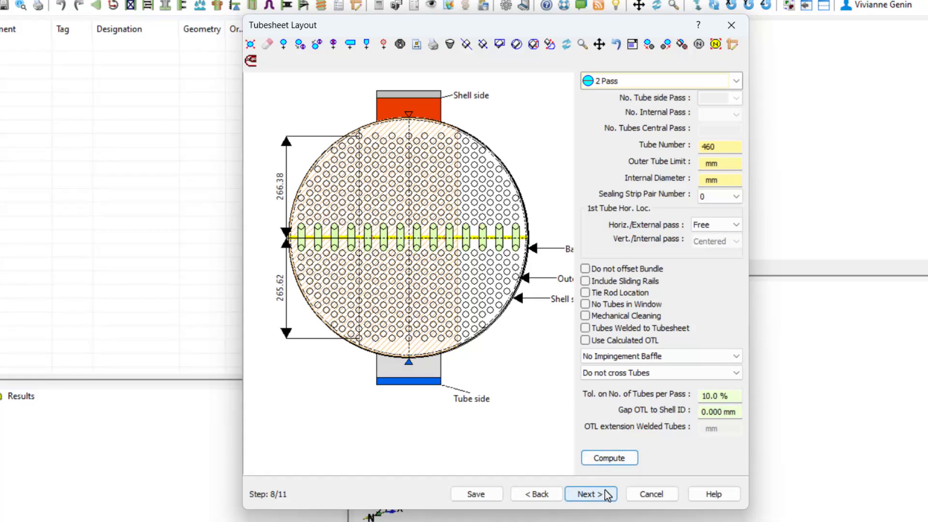
- Reach the Report step and keep the SI unit system selected
click(590, 494)
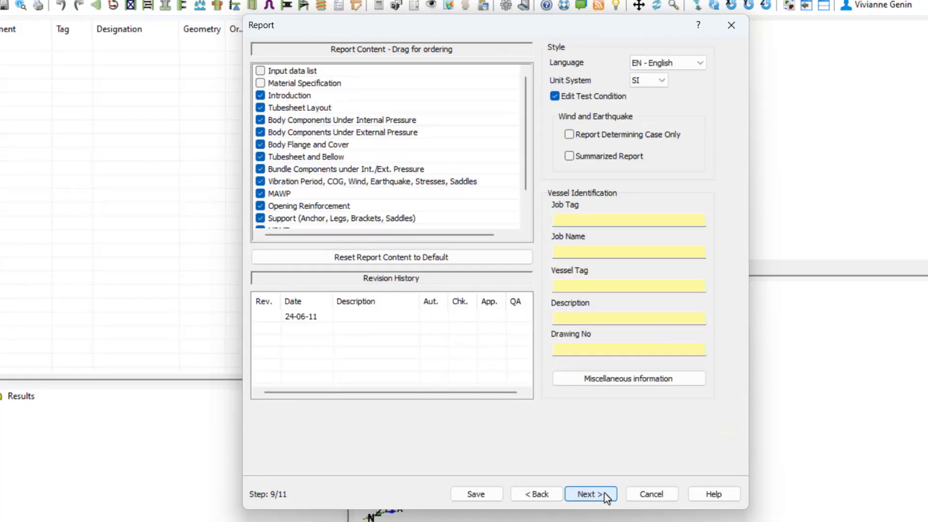
mouse_move(613, 205)
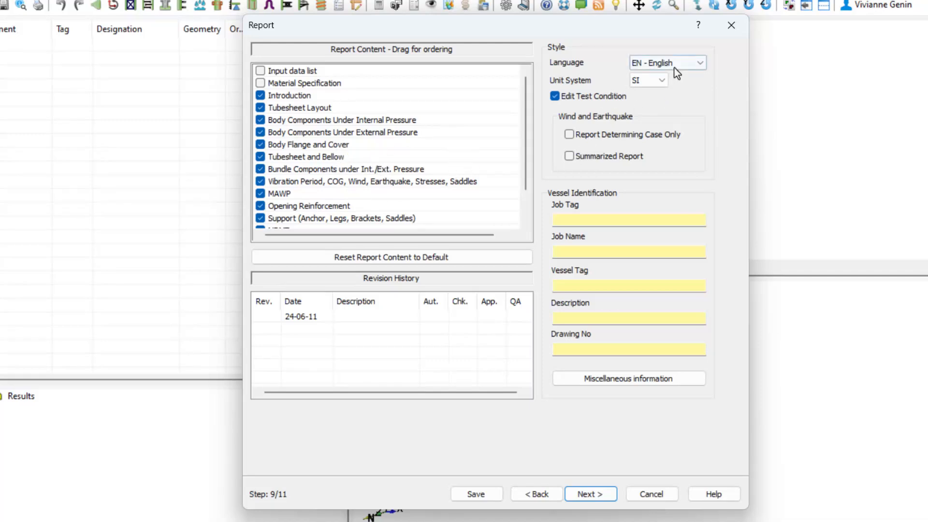
click(661, 80)
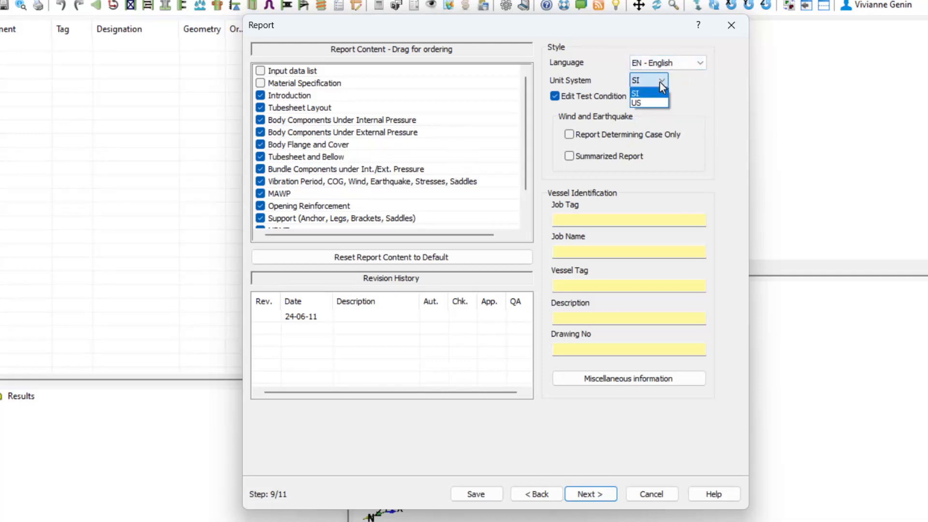
click(636, 80)
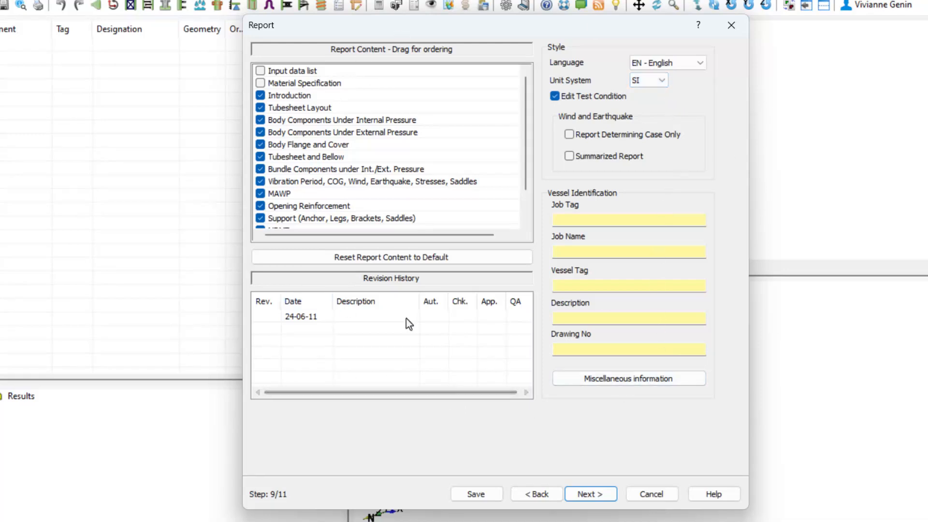
- Enter 'U-Tube Heat Exchanger' as the report Job Tag
click(596, 219)
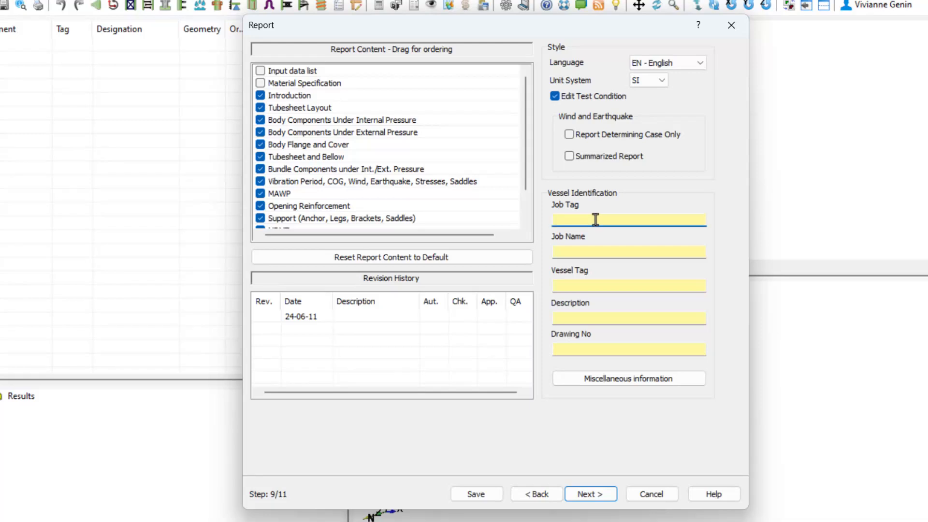
text(eX)
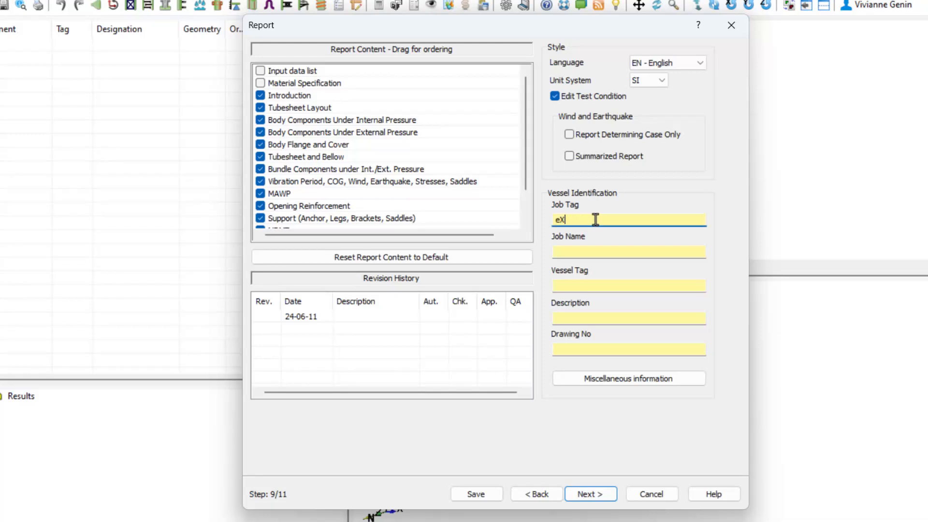
text(U-)
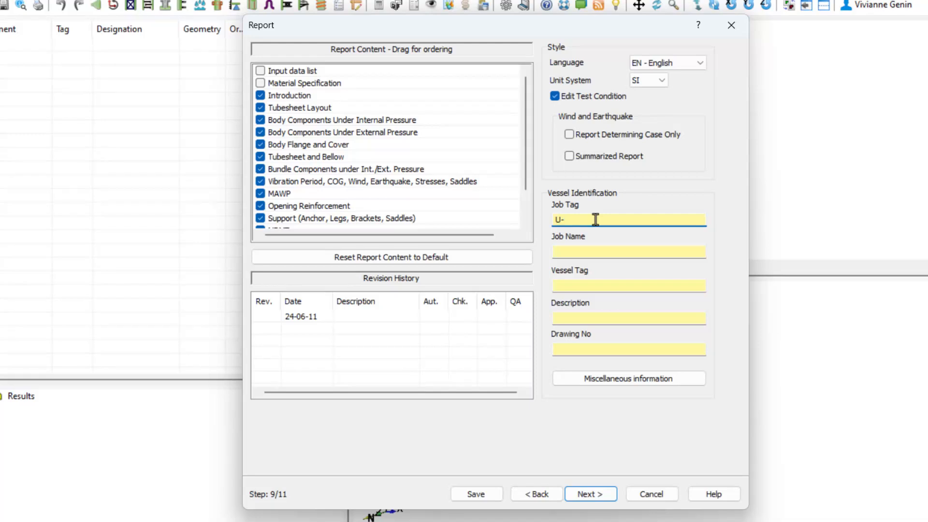
text(Tube Heat Exchanger)
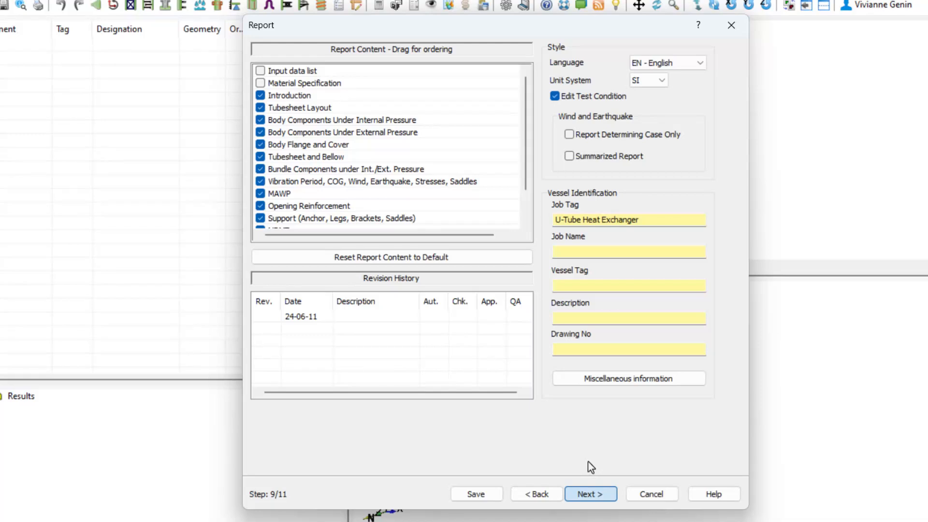
mouse_move(734, 514)
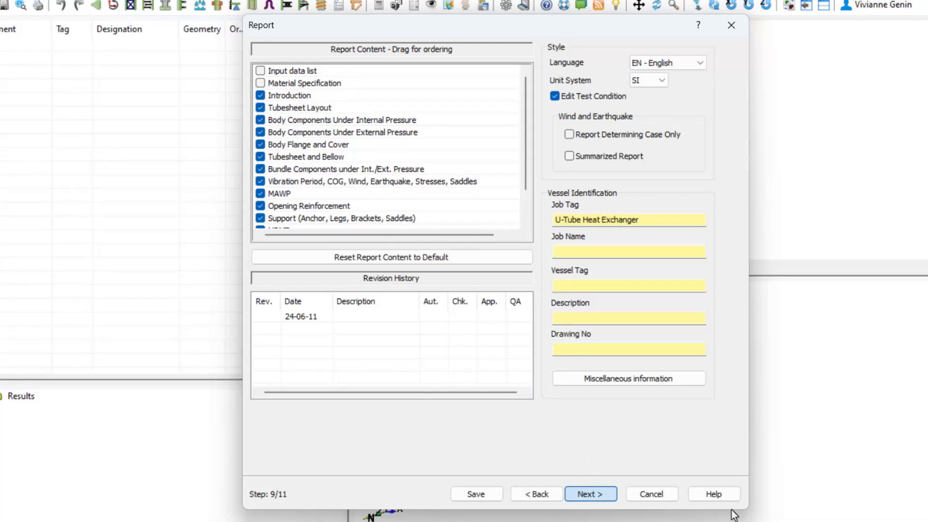
mouse_move(586, 490)
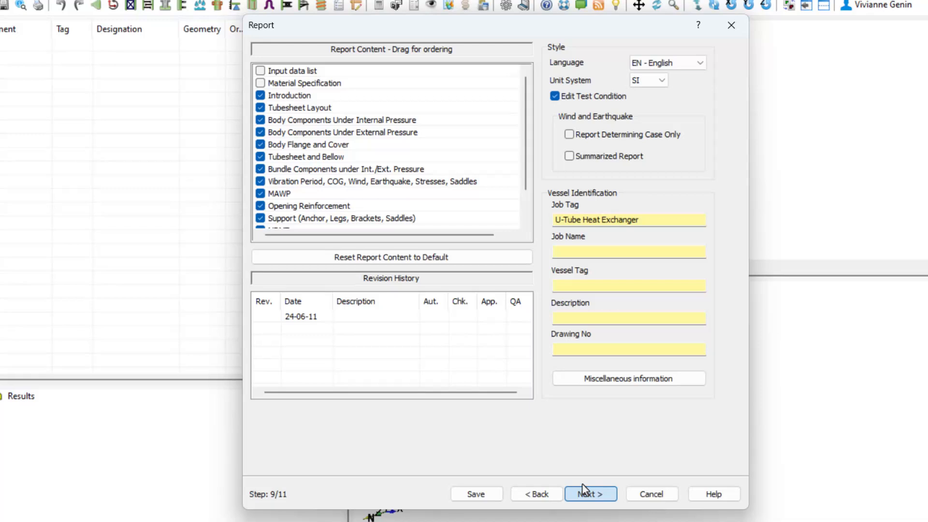
mouse_move(758, 516)
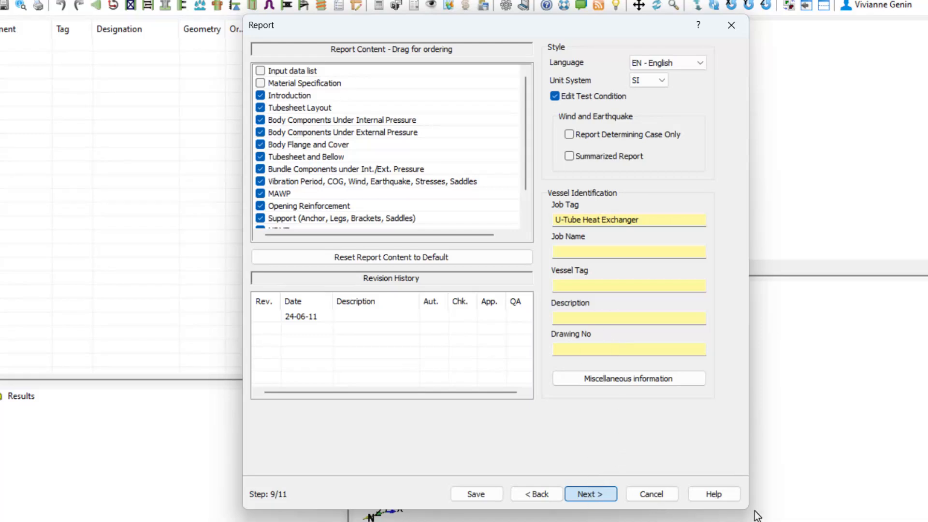
- Keep the ASME II carbon steel shell-side defaults and finish the wizard
click(590, 494)
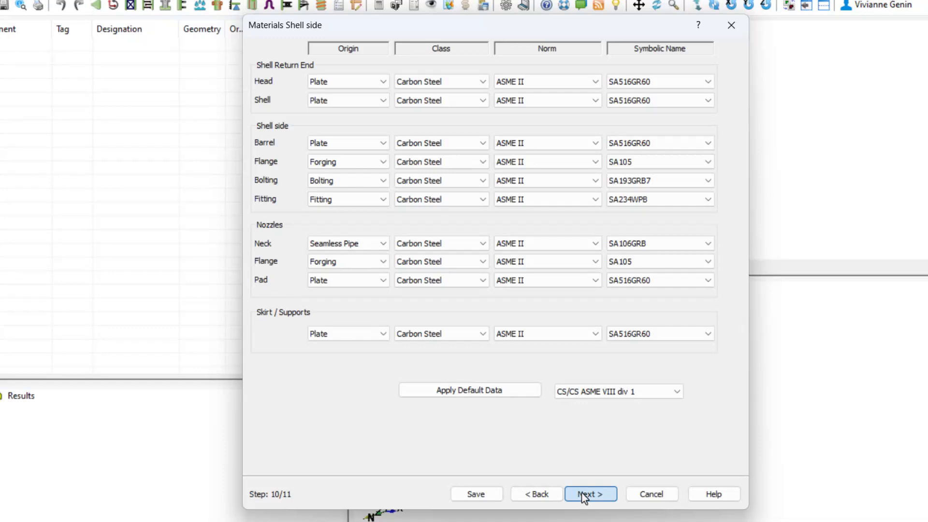
mouse_move(628, 480)
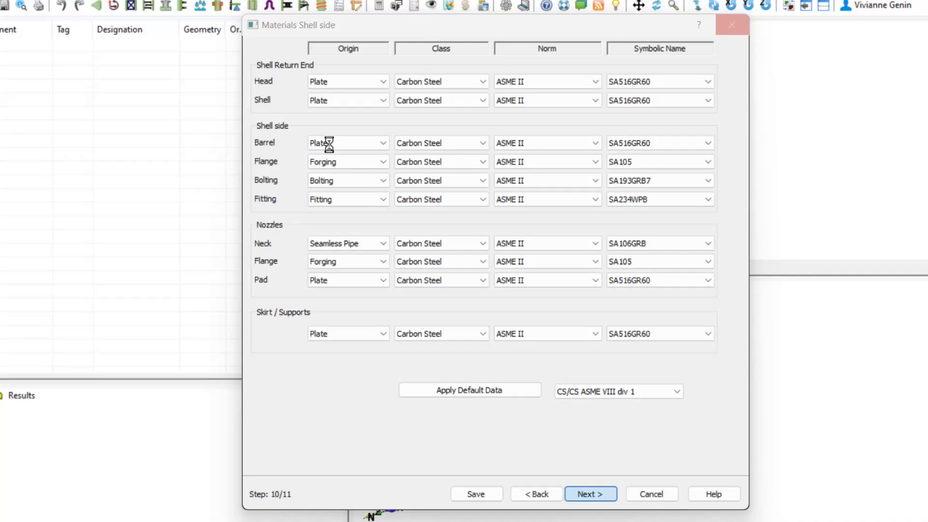
click(589, 493)
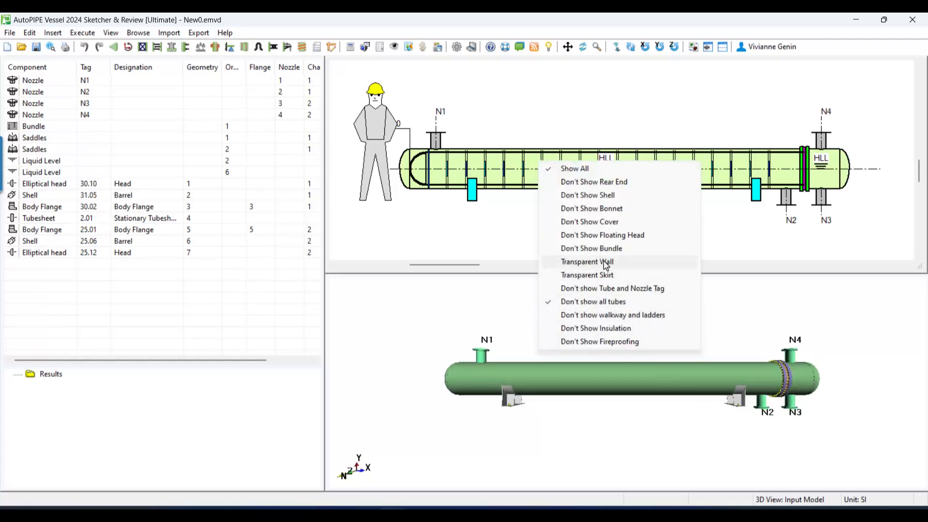
- Make the shell wall transparent and show all tubes of the bundle in 3D
click(585, 262)
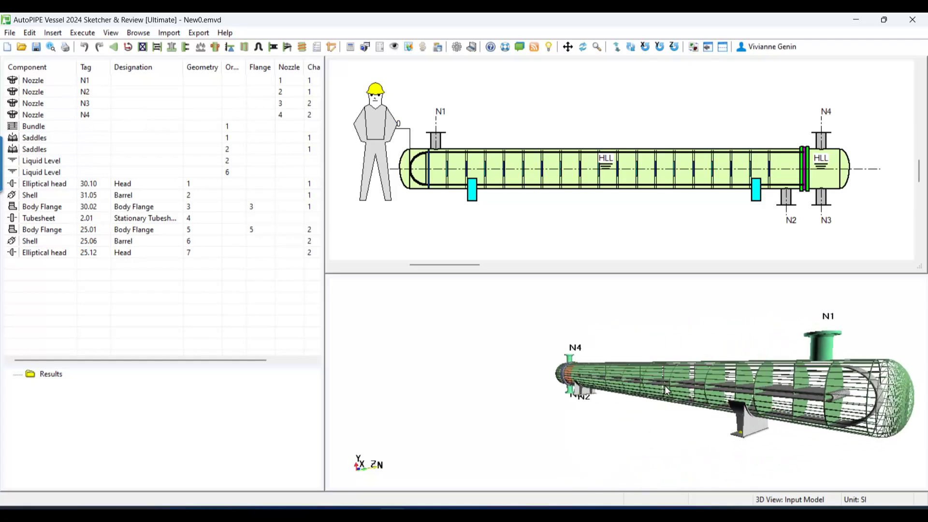
drag(666, 390, 465, 388)
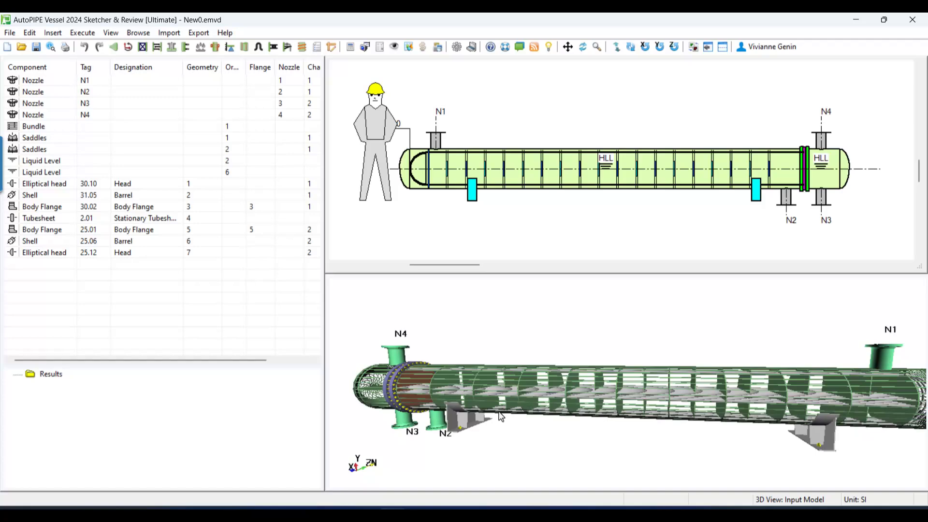
right_click(499, 416)
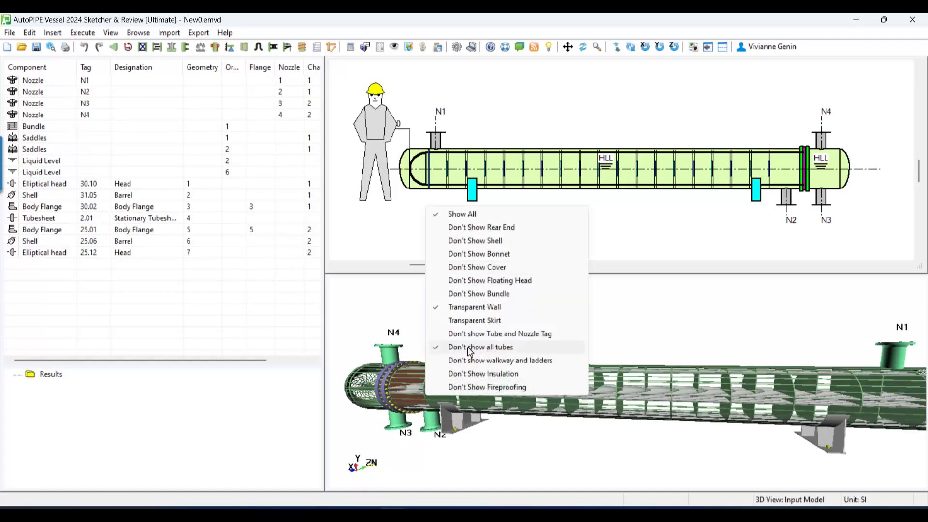
click(481, 347)
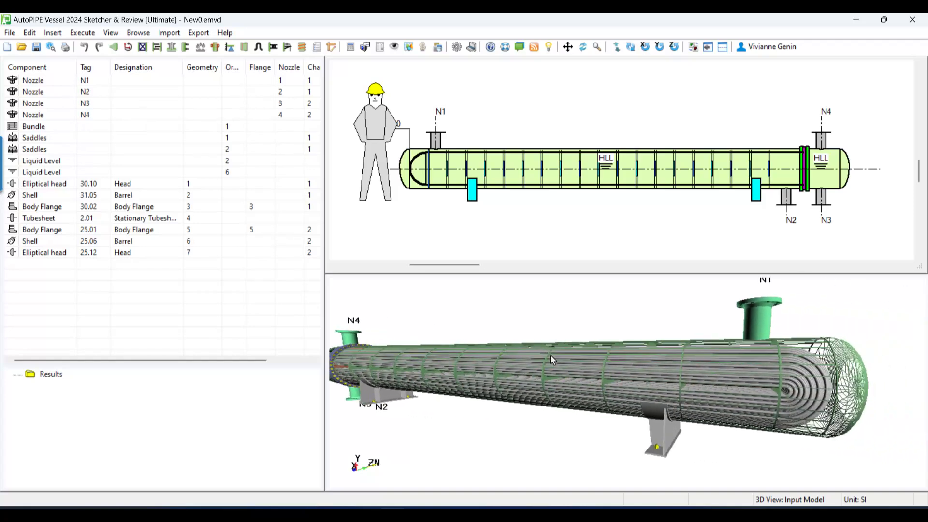
- Orbit along the exchanger and zoom in on the U-bend end of the bundle
drag(550, 359, 414, 383)
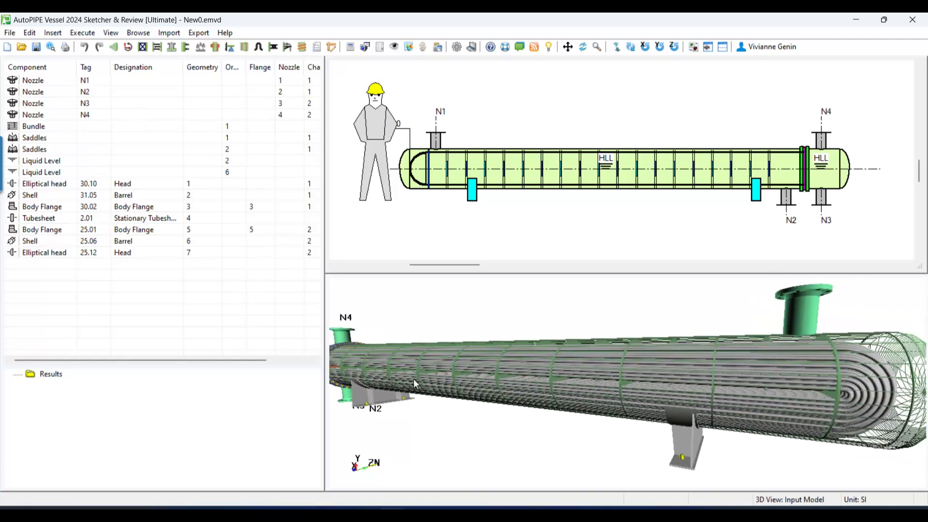
drag(415, 384, 510, 412)
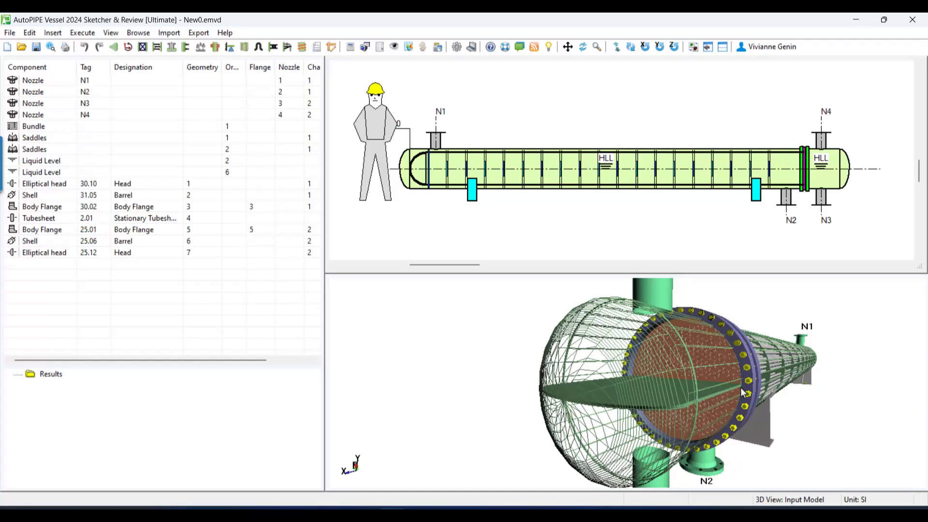
click(10, 33)
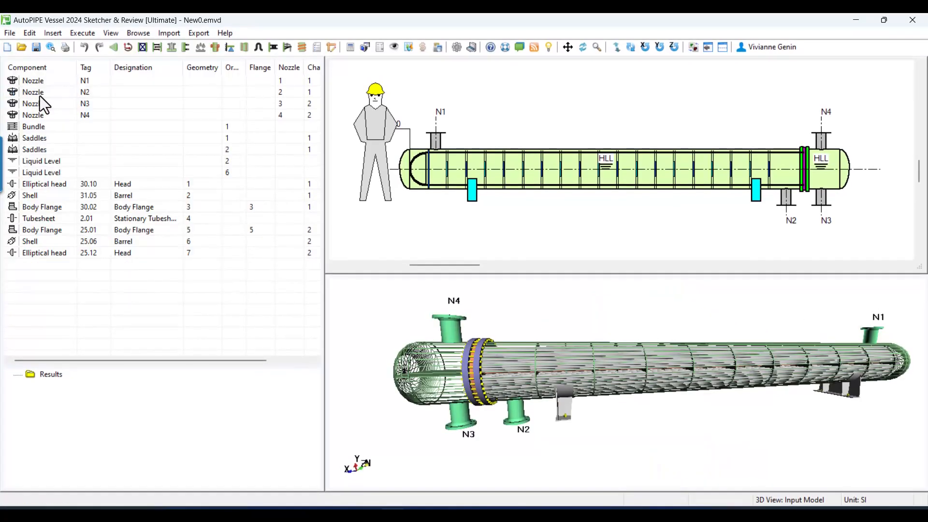
mouse_move(621, 231)
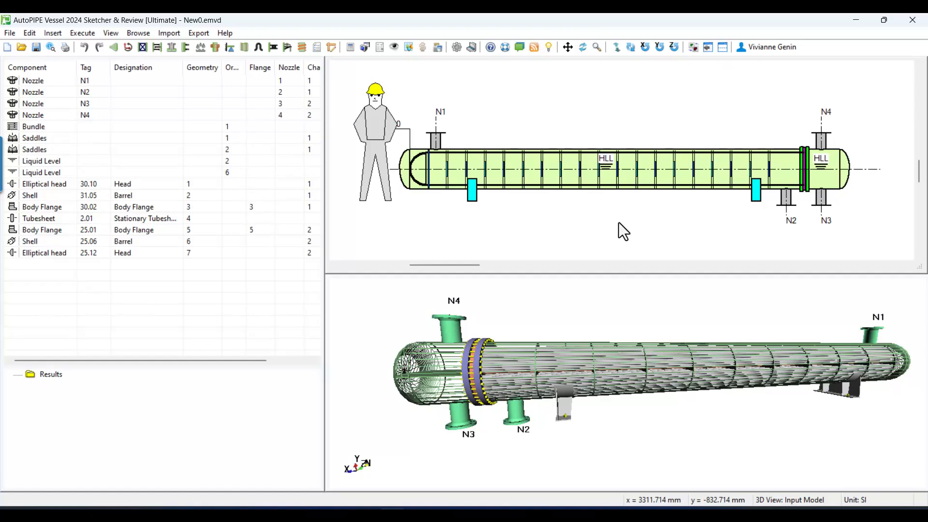